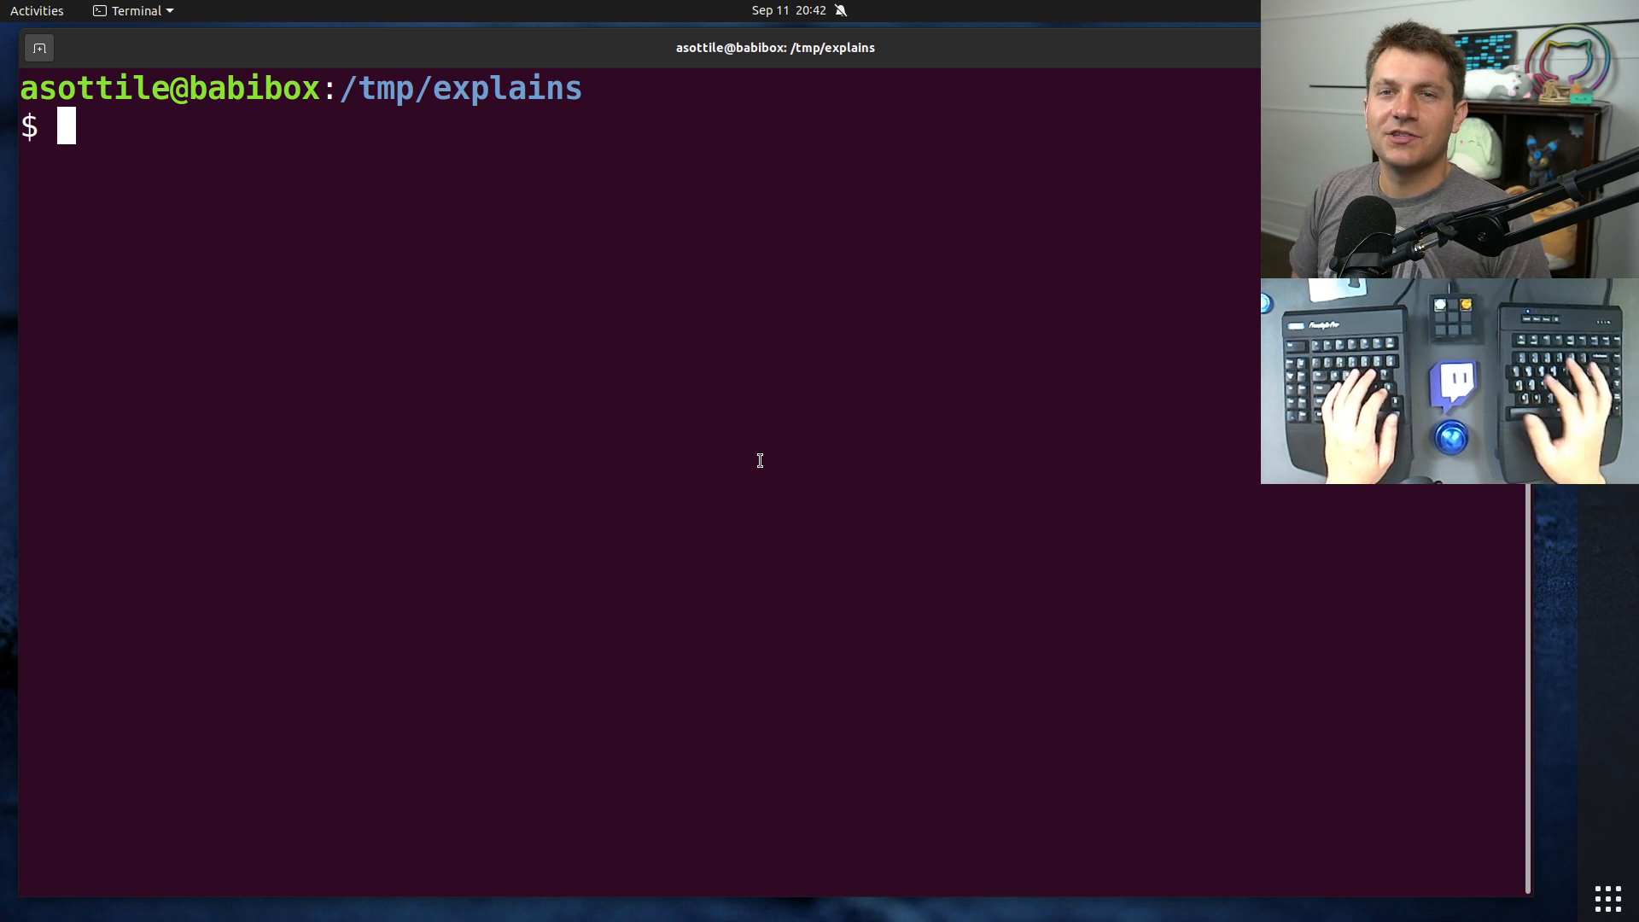
- Launch babi on workflow.yml from the shell prompt
text(babi .)
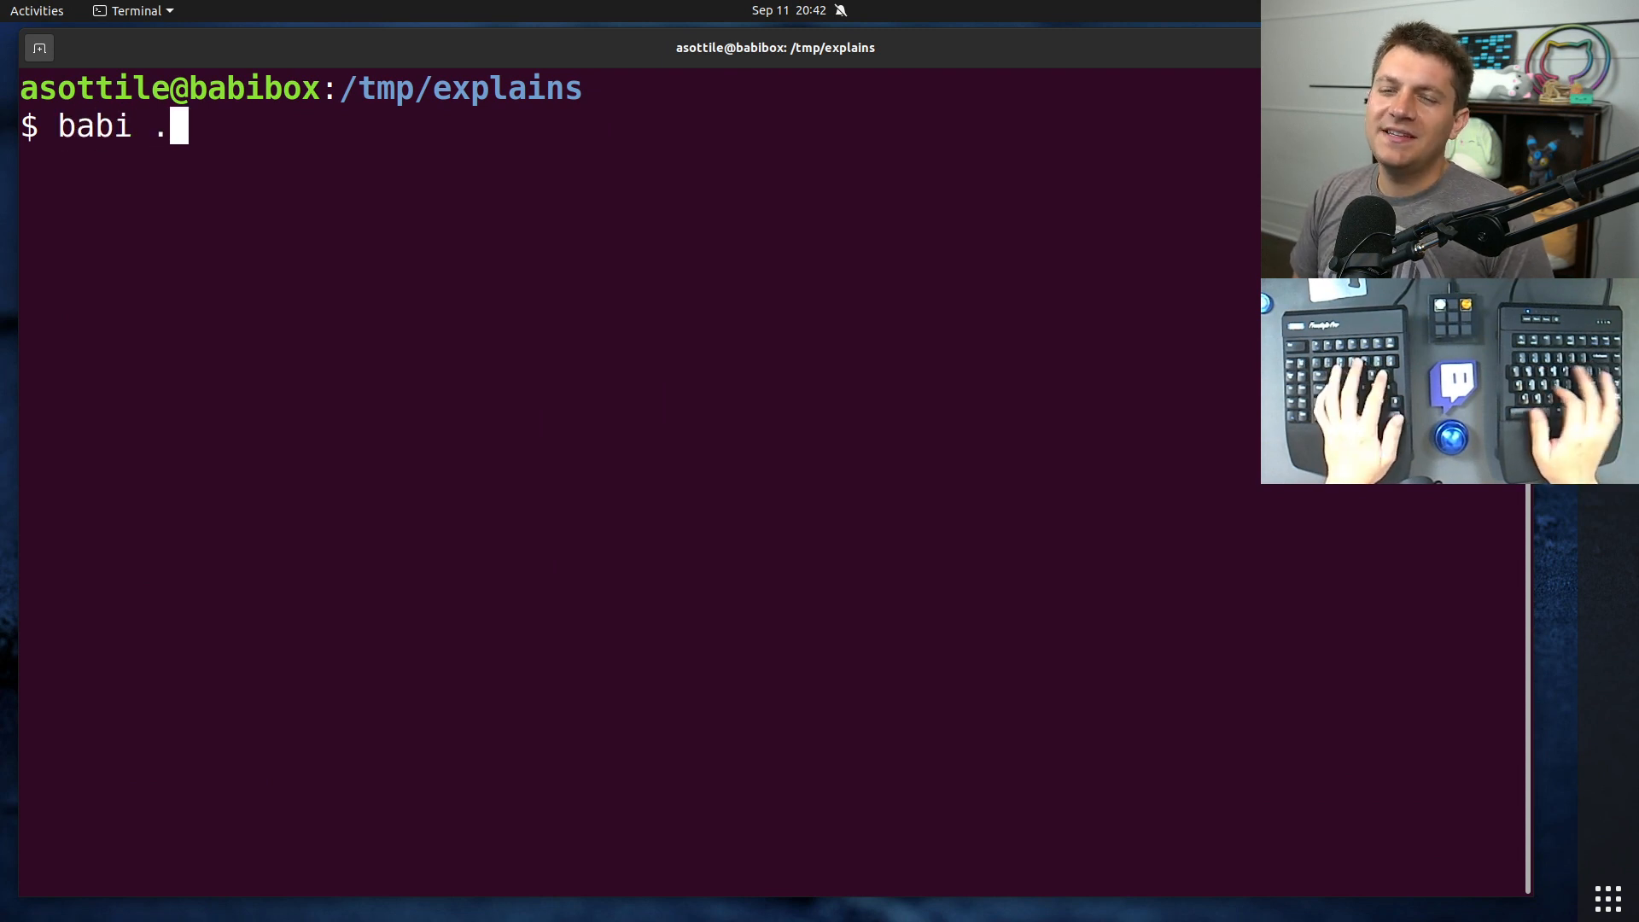
text(workflow.yml)
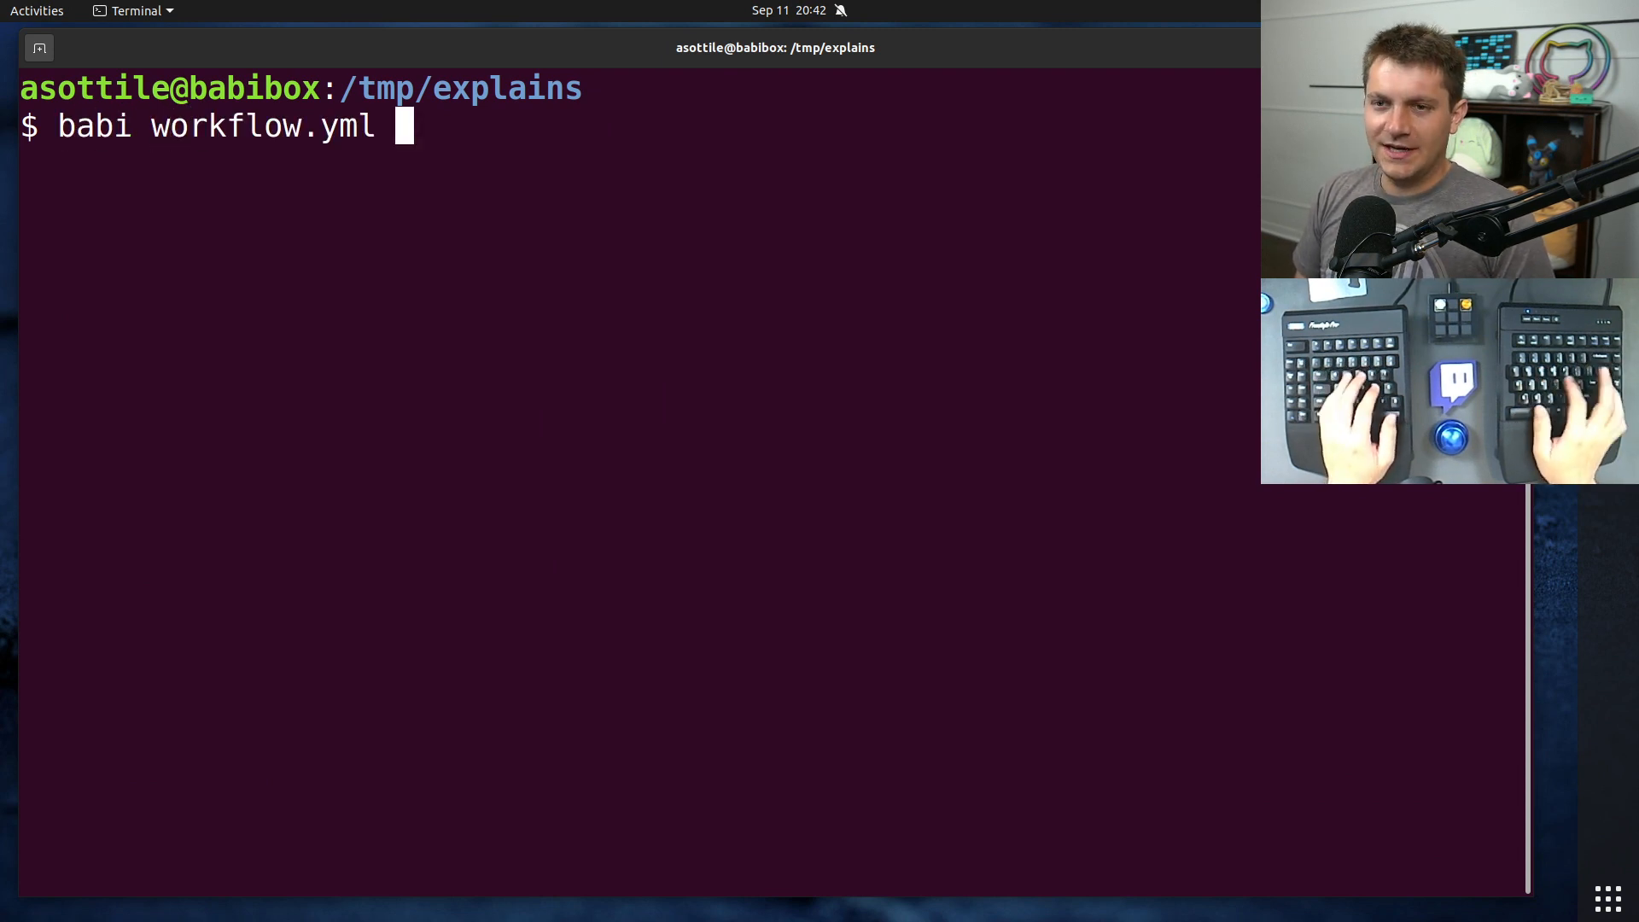
key(Return)
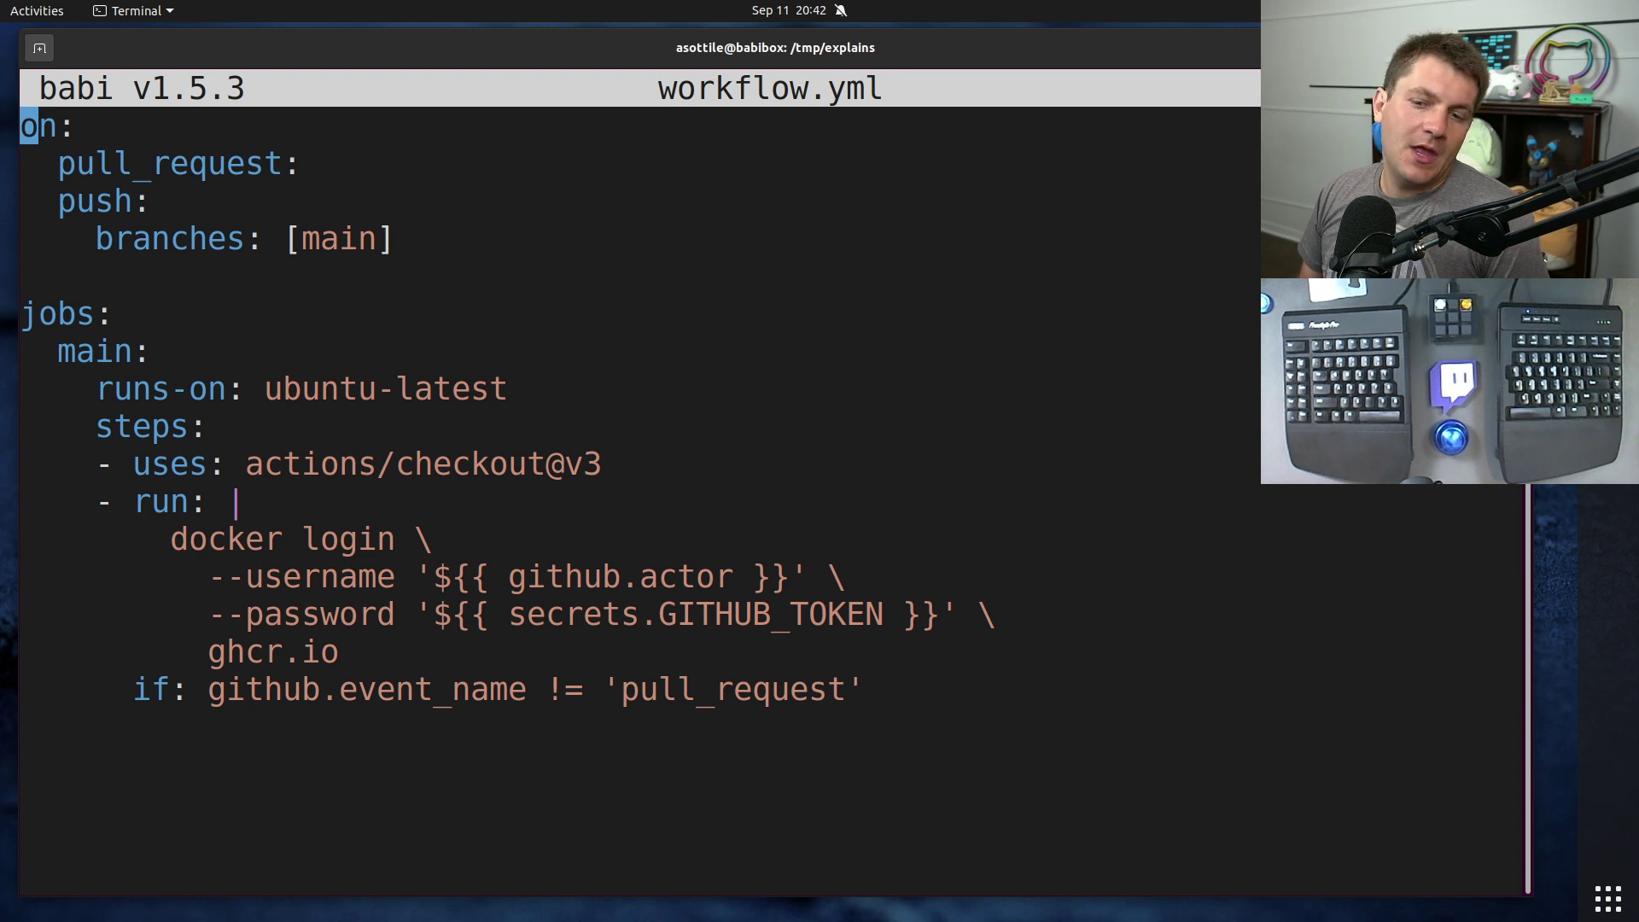
mouse_move(1023, 632)
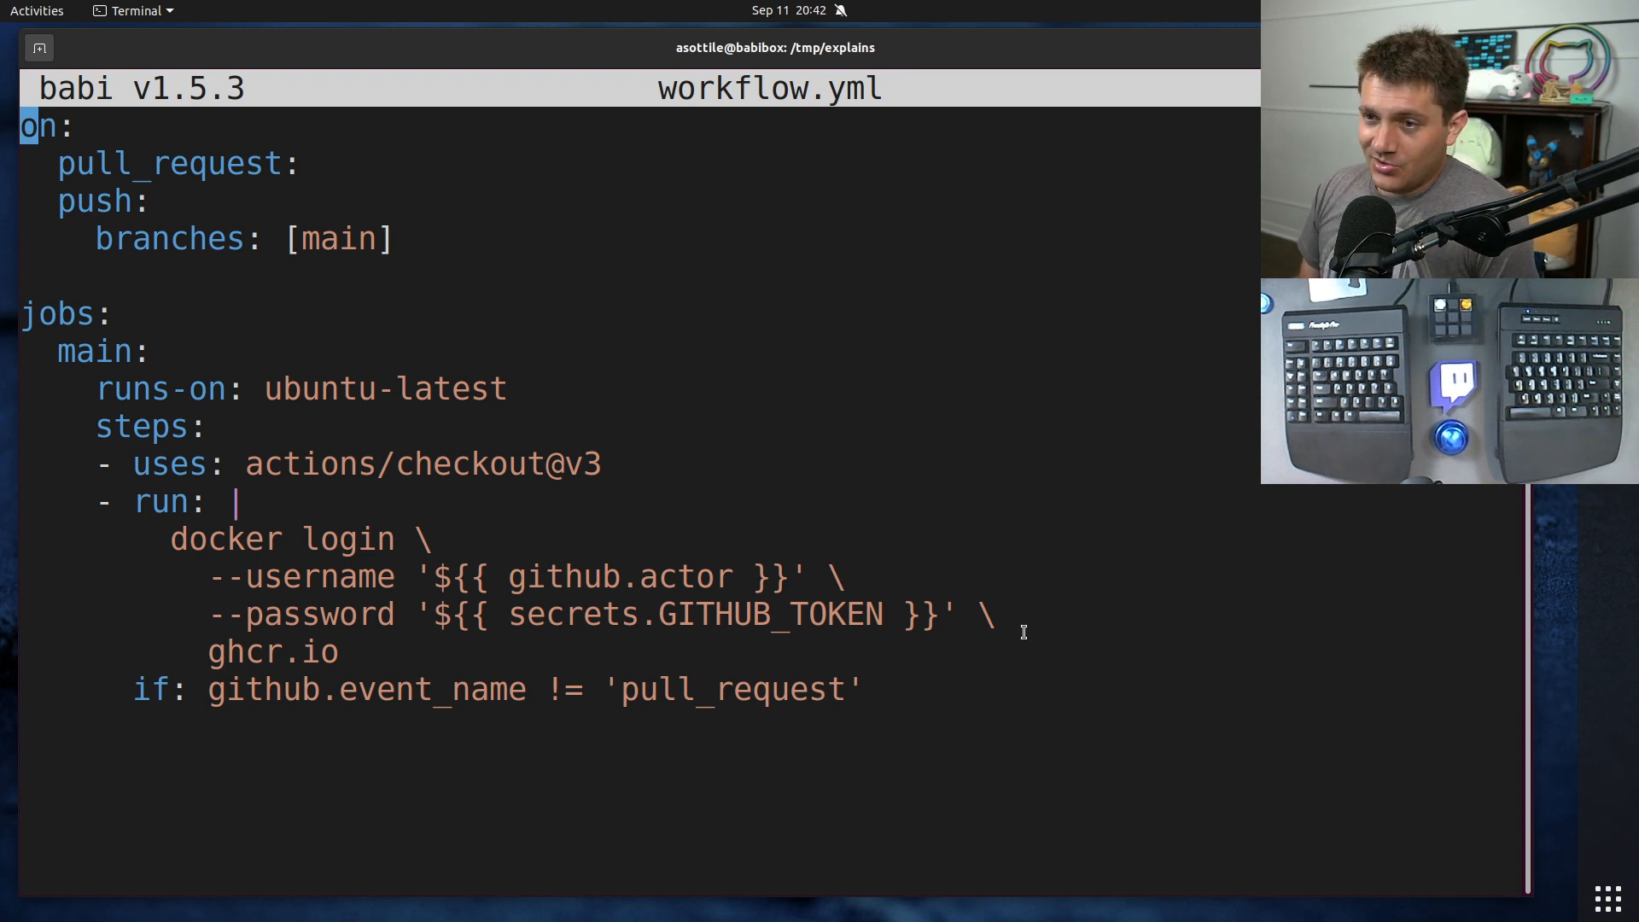
mouse_move(855, 350)
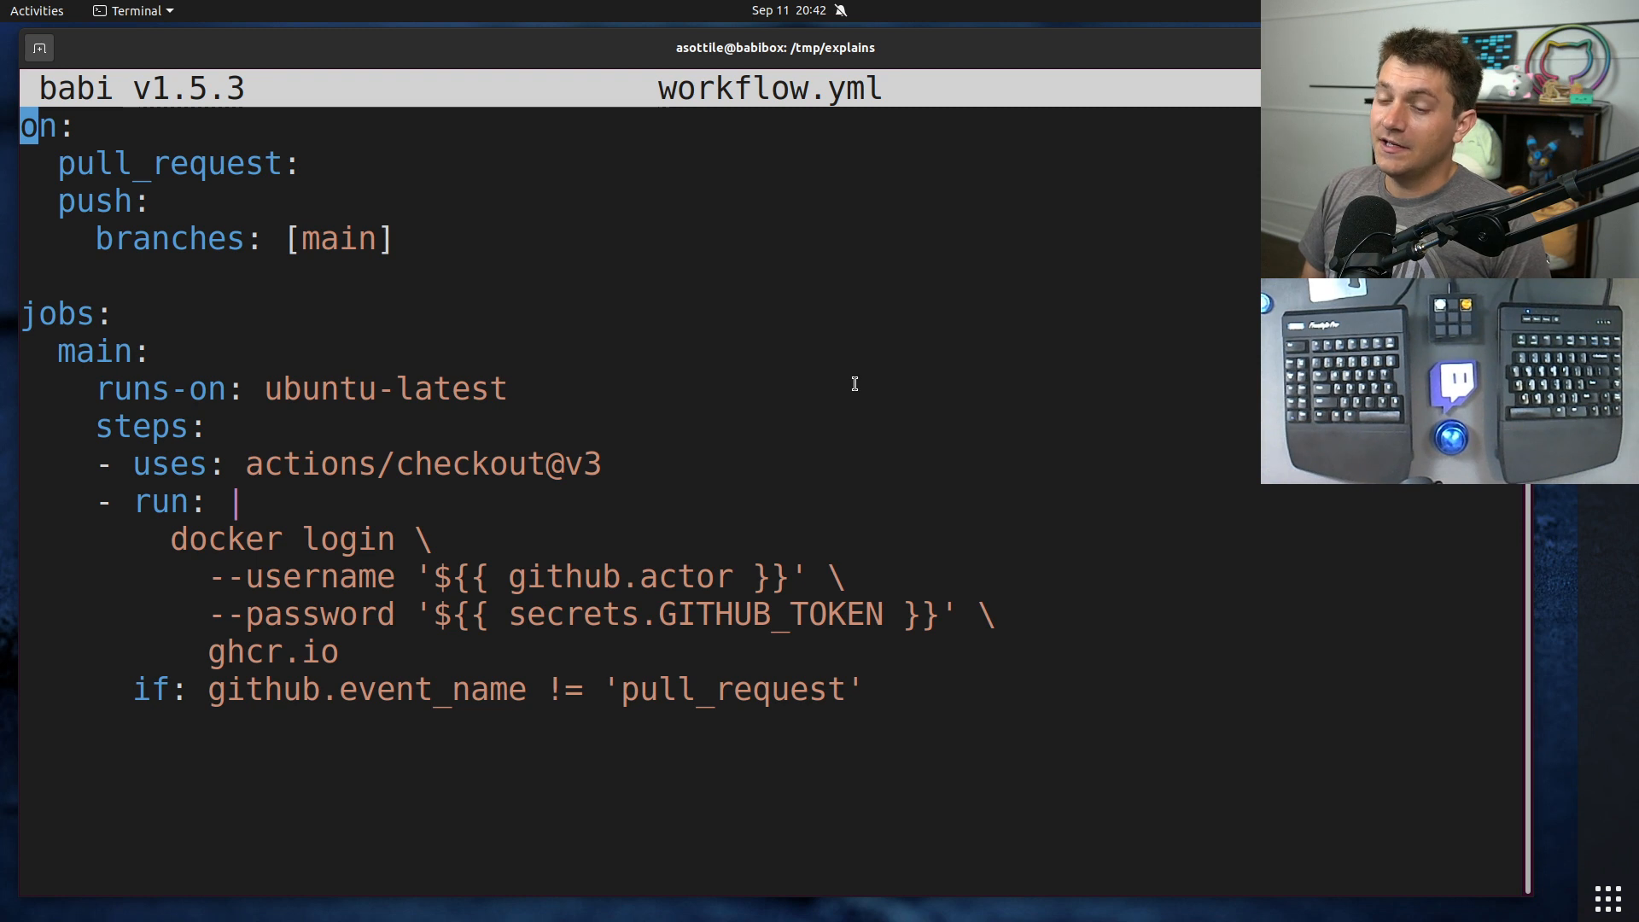
mouse_move(384, 476)
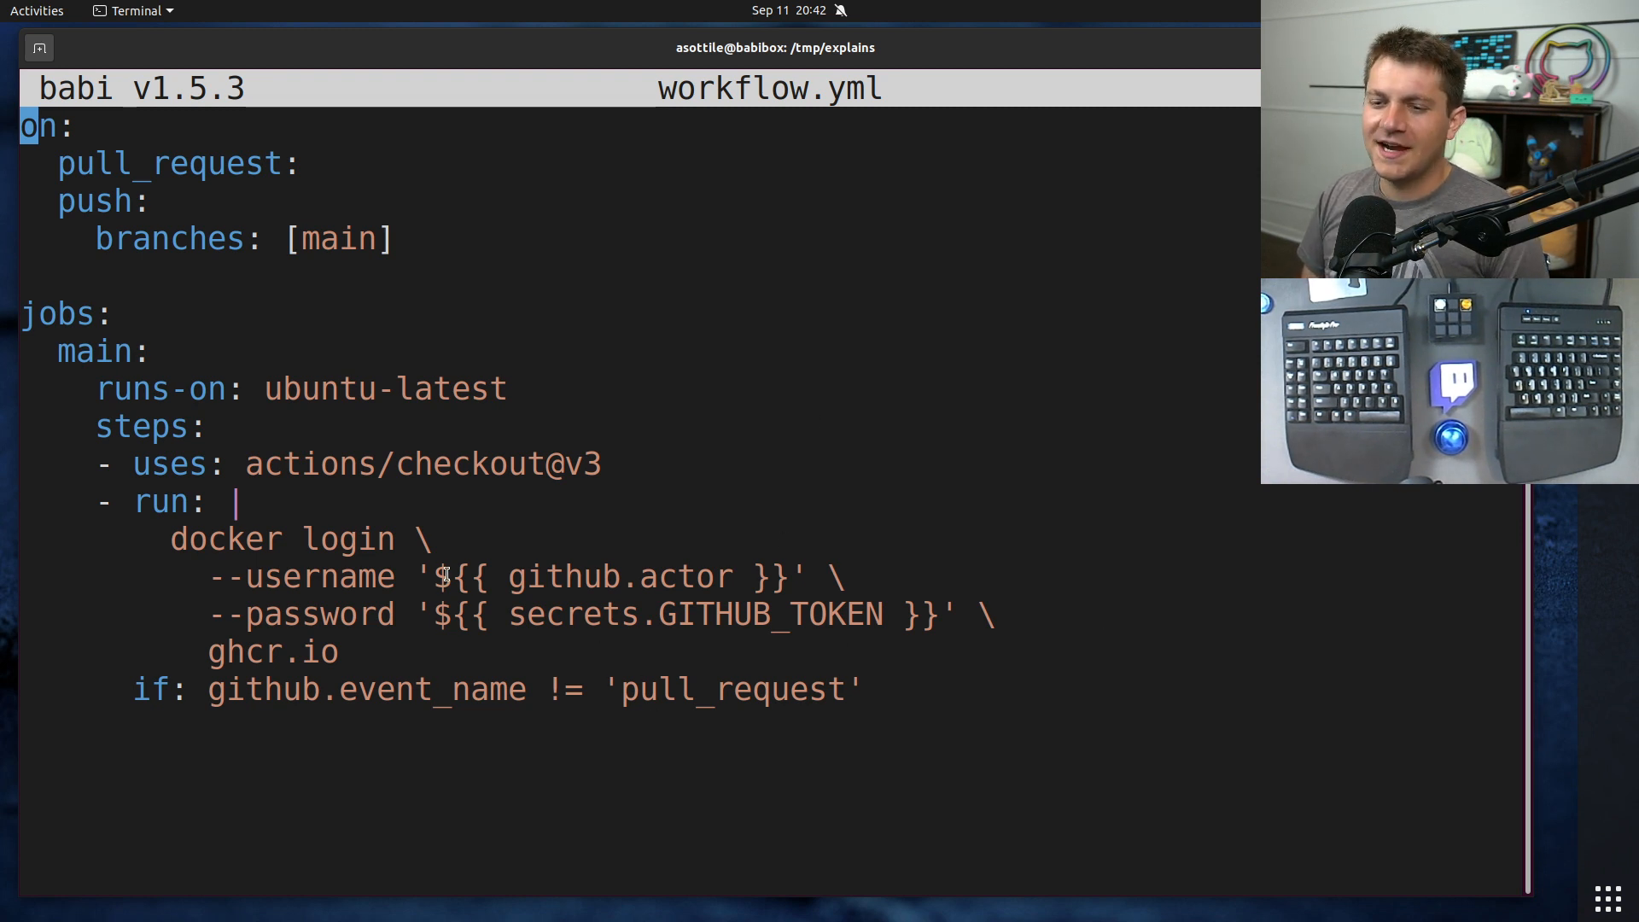
double_click(614, 575)
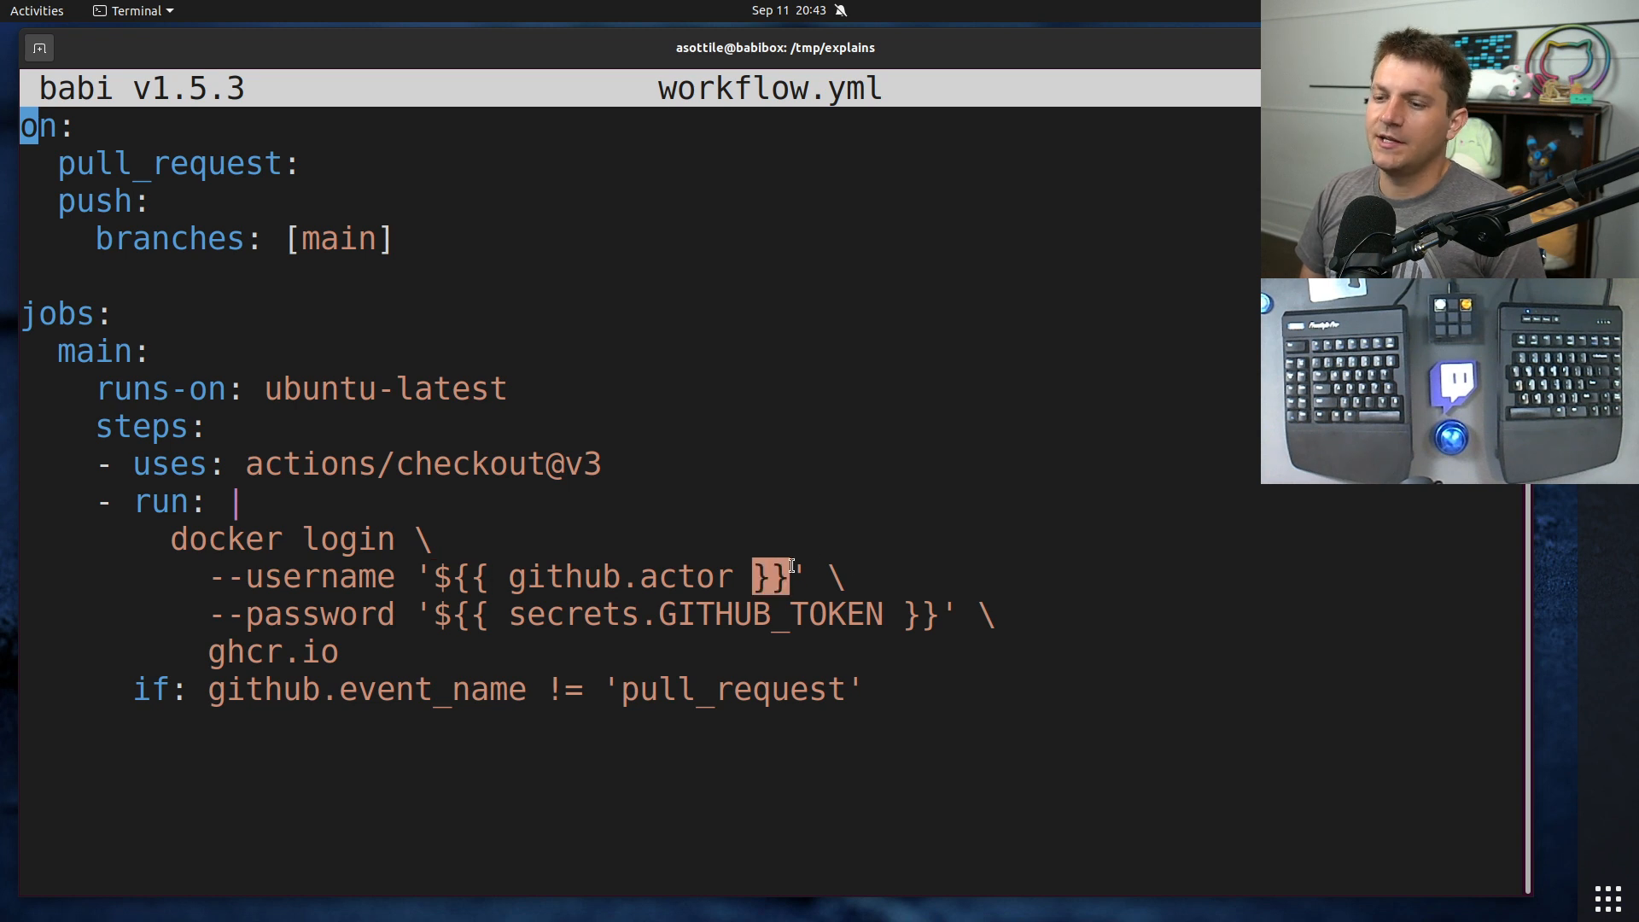
mouse_move(799, 613)
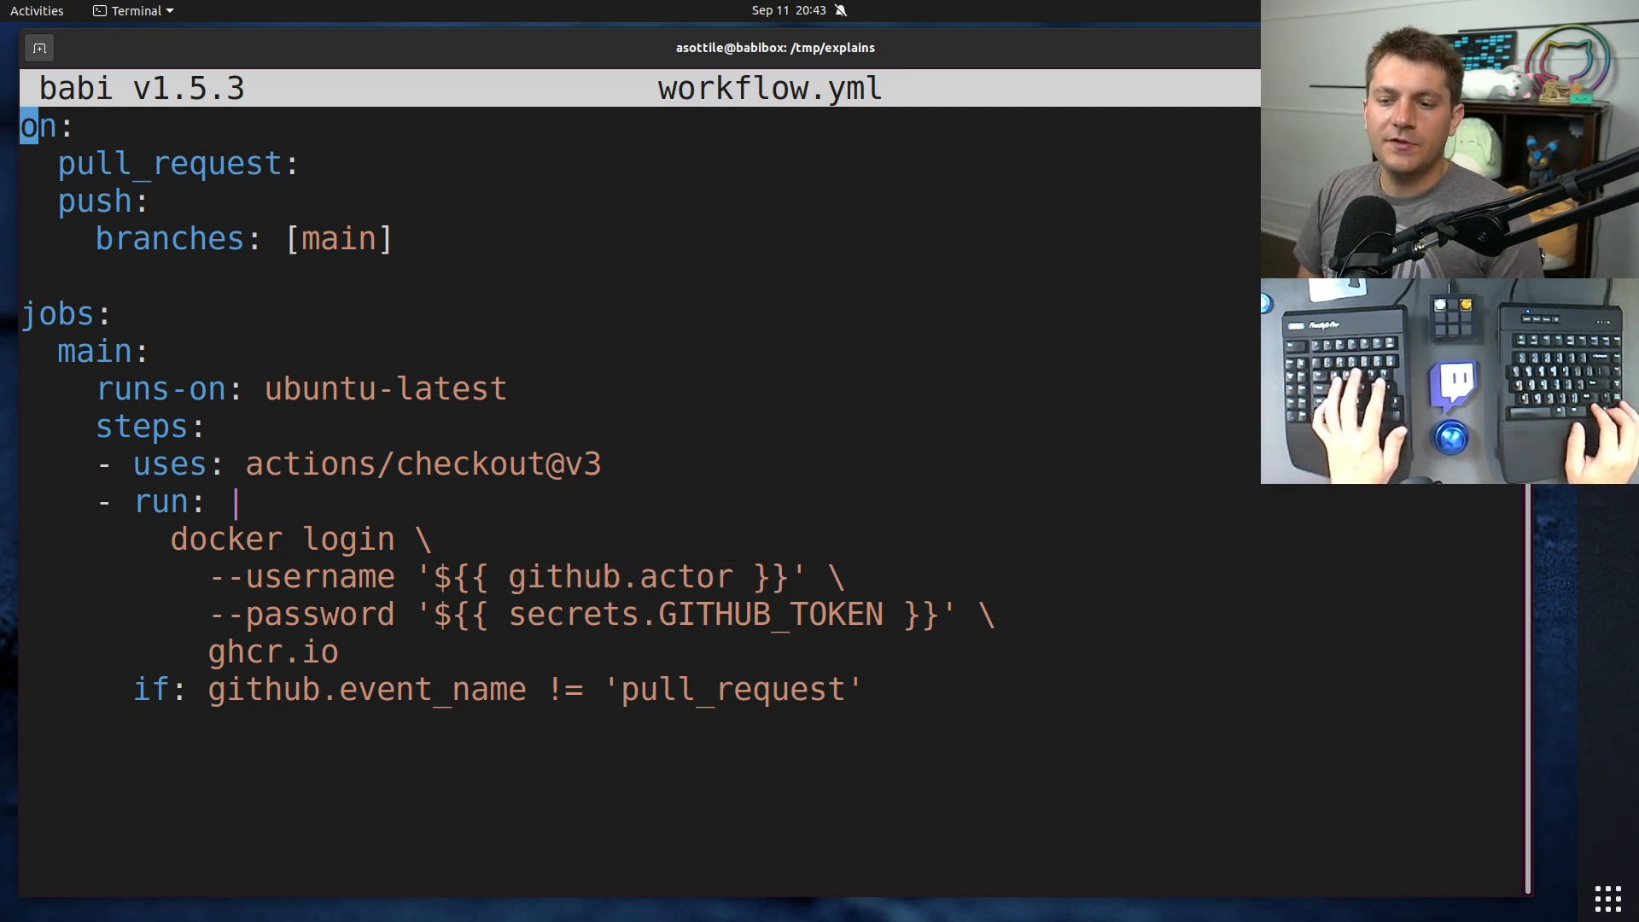
double_click(715, 615)
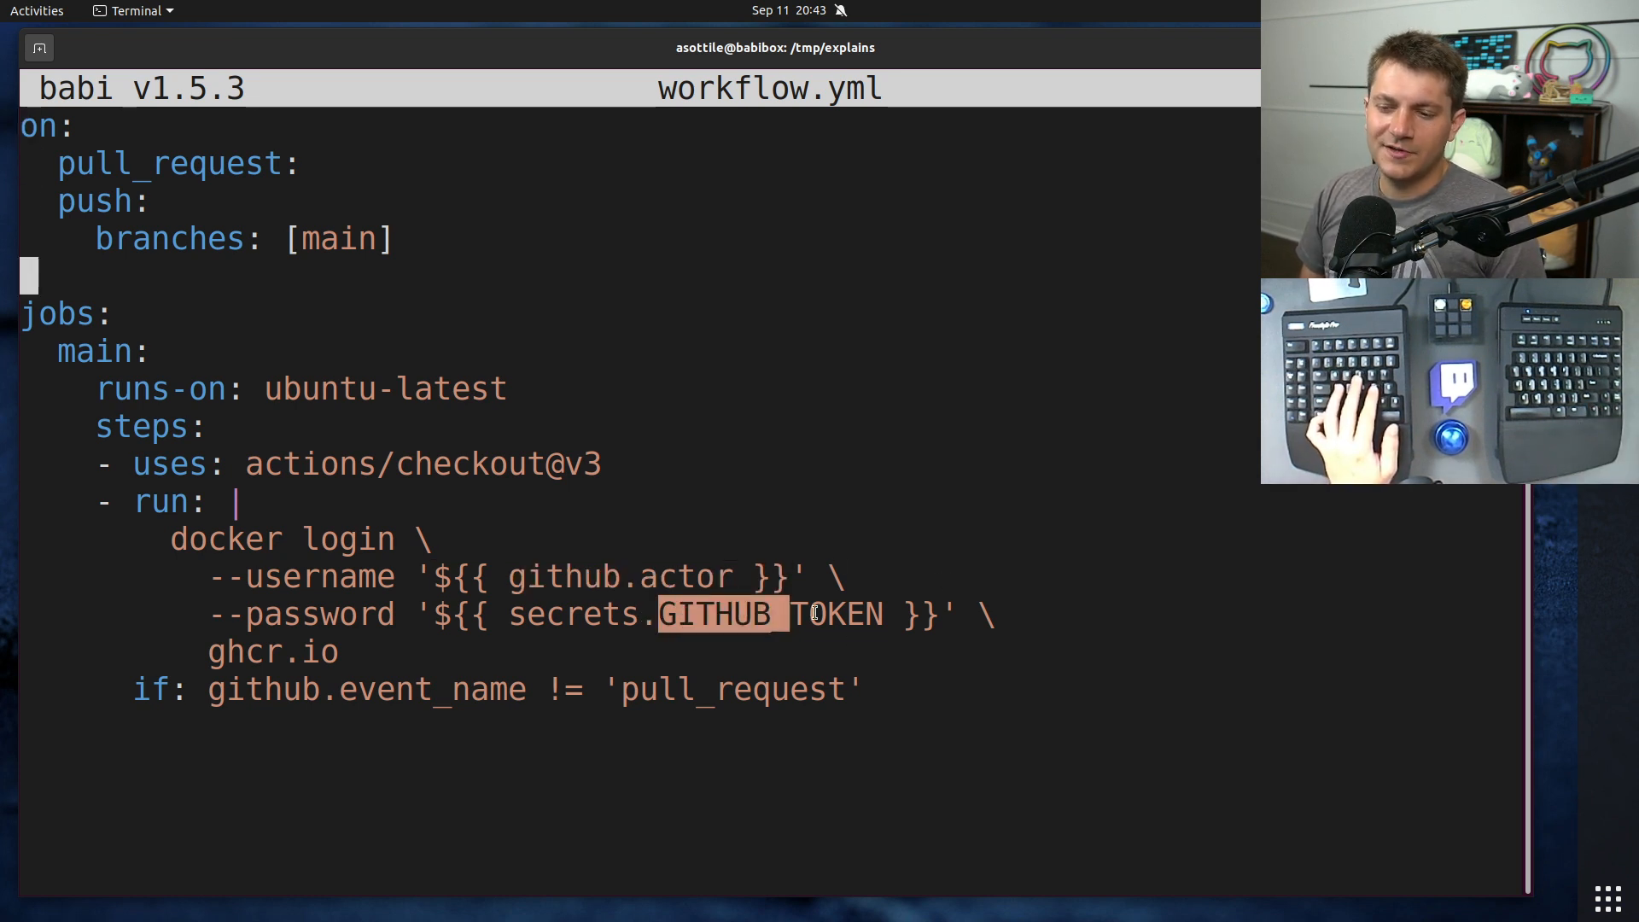
key(Return)
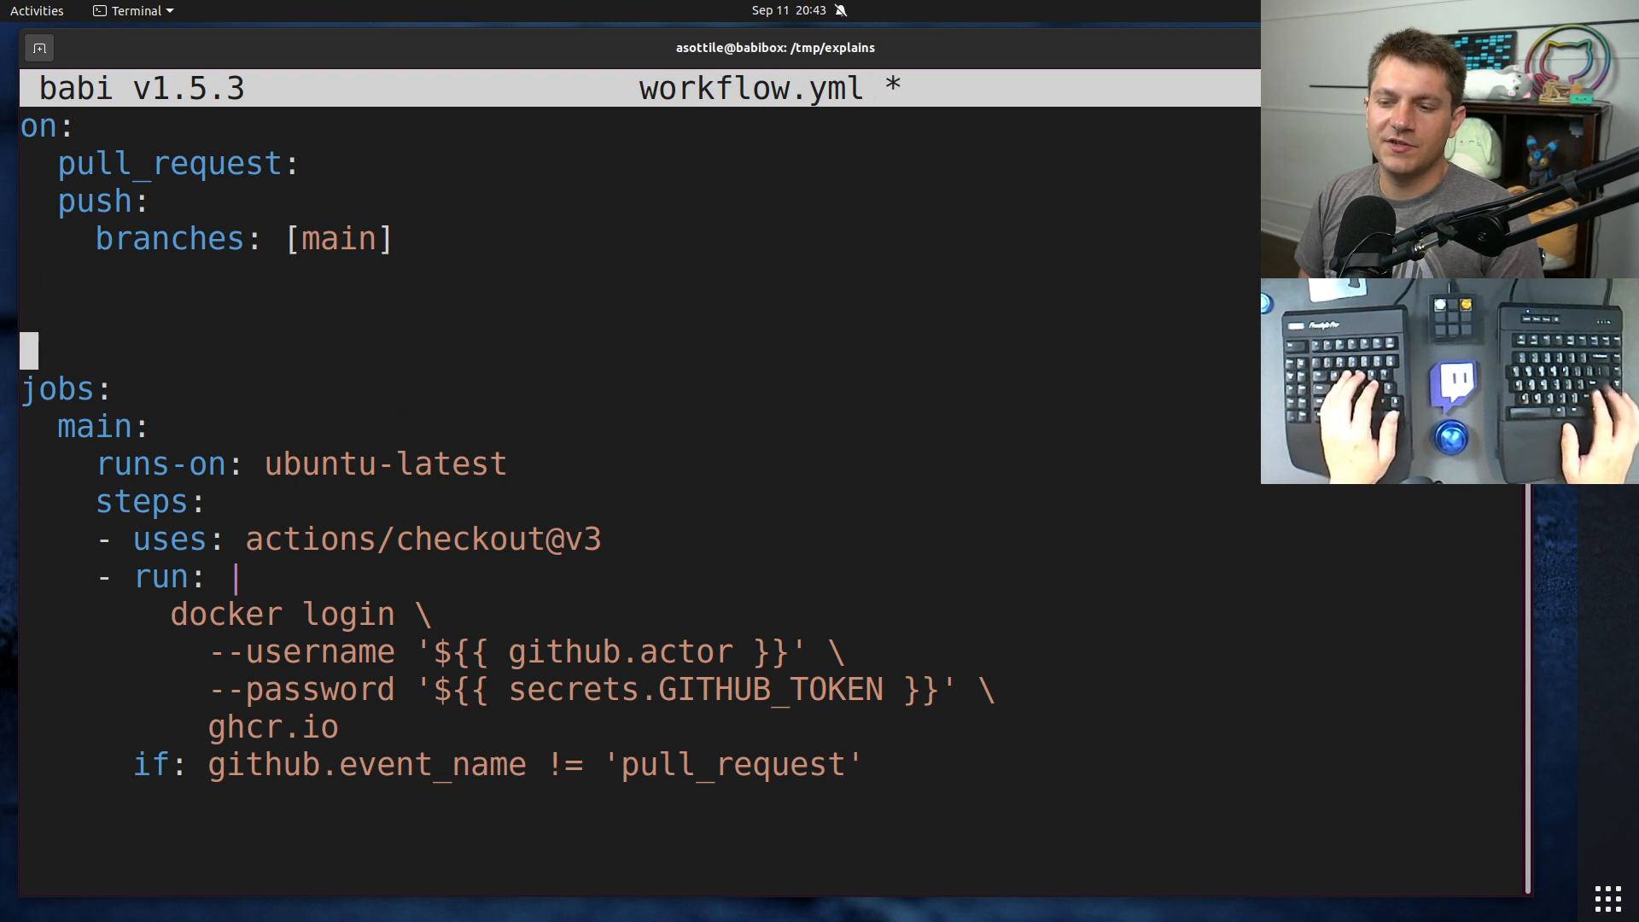
text(GITHUB_TOKEN:)
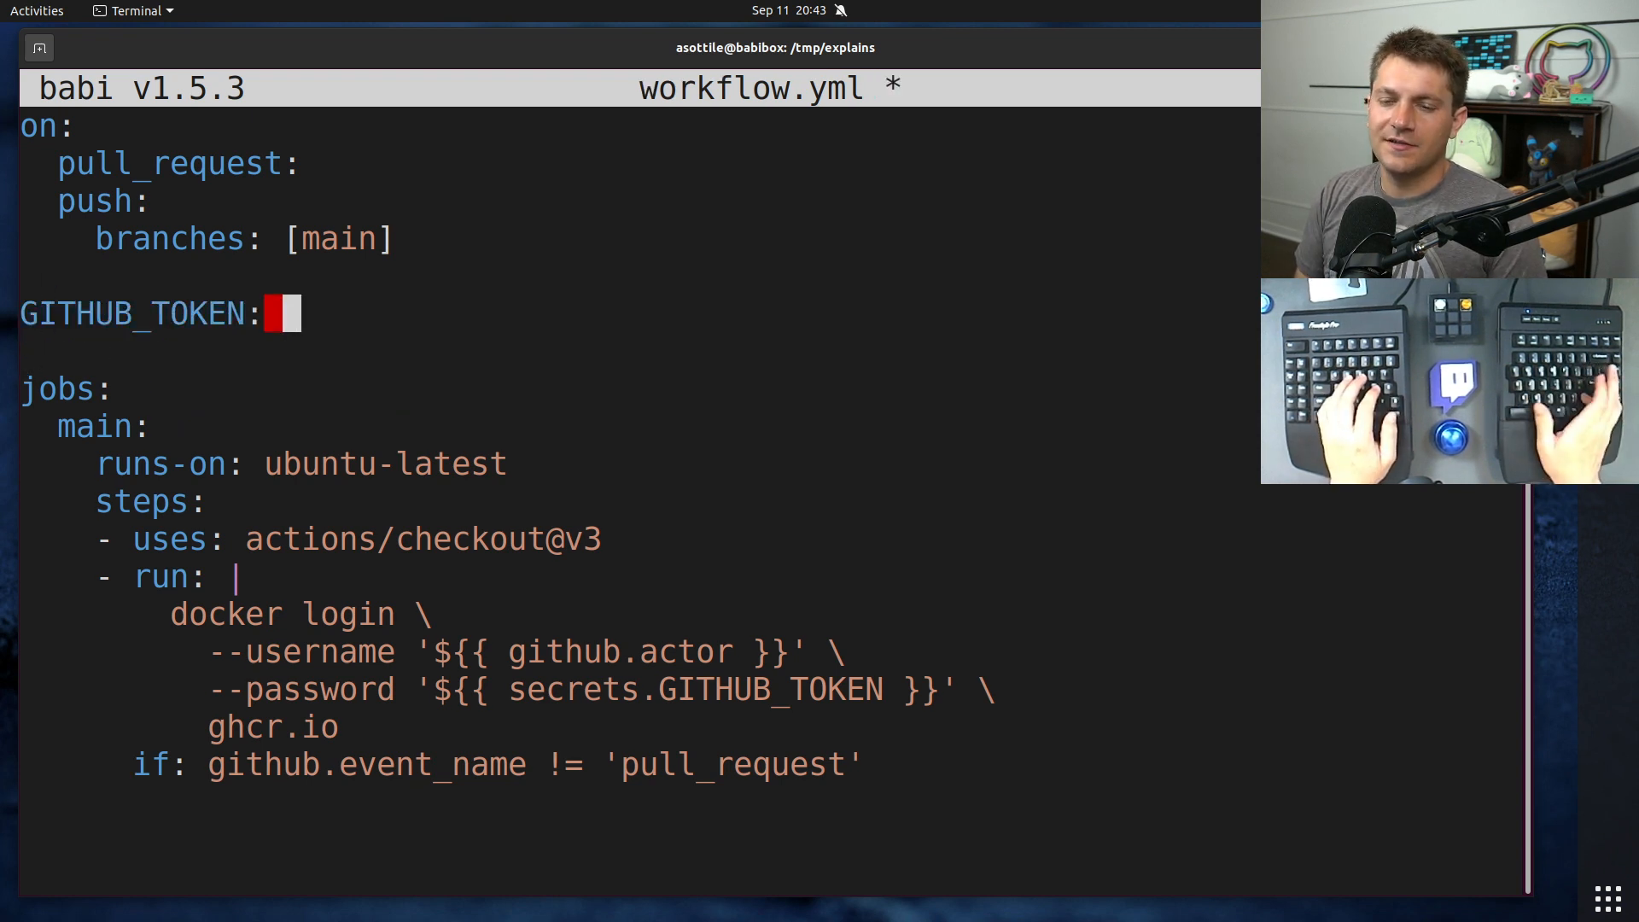
text("hello")
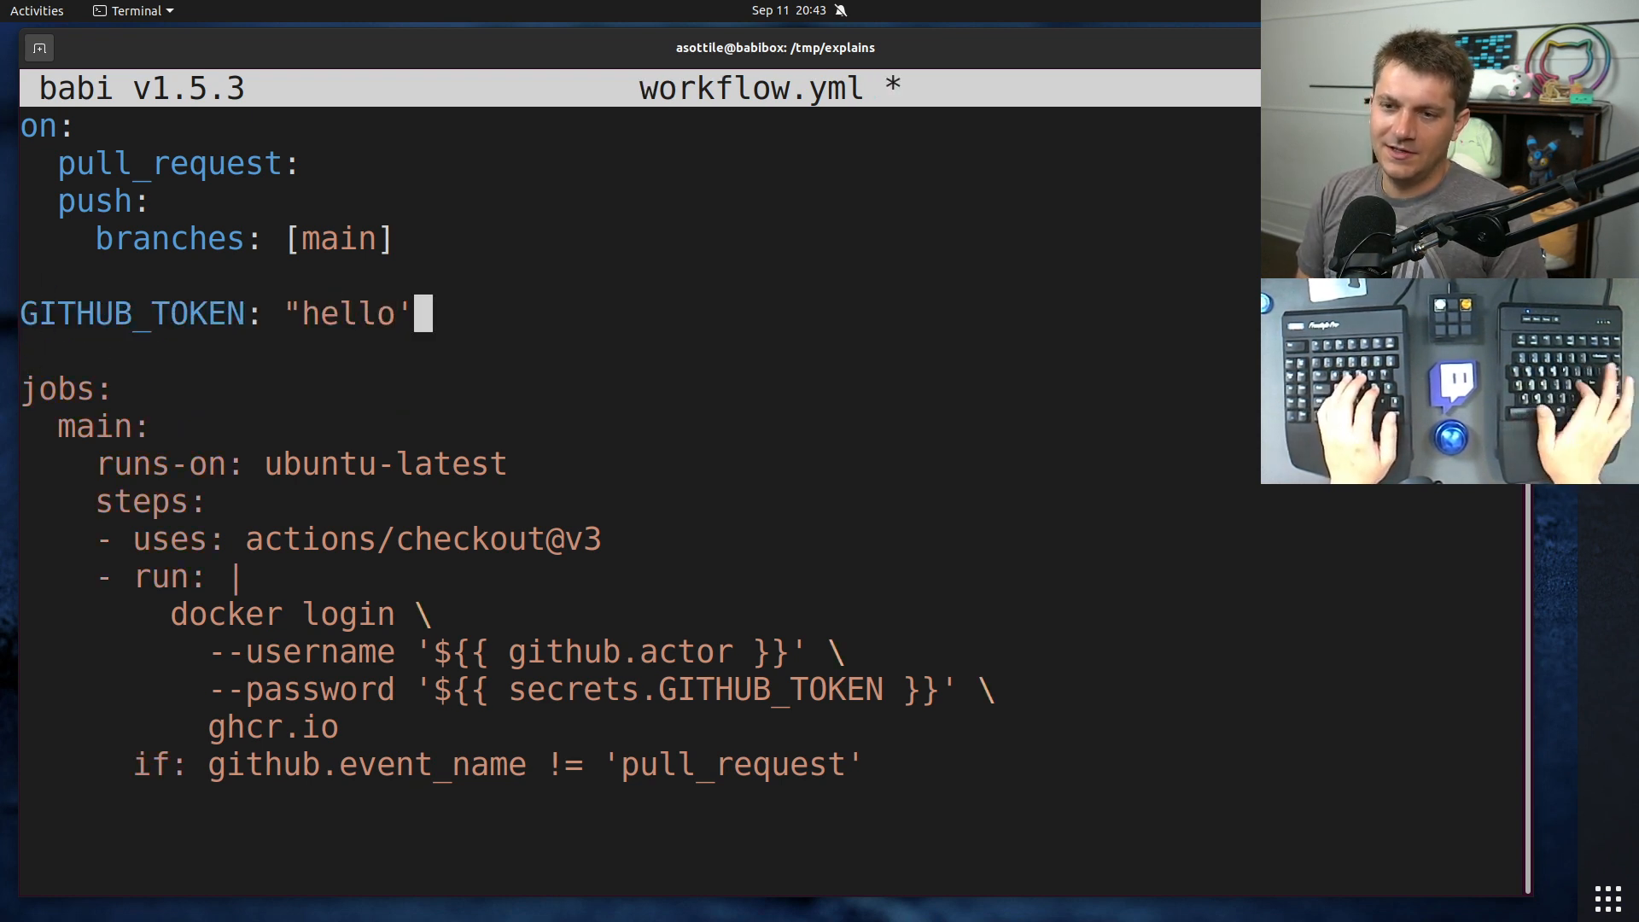
text($(echo hi))
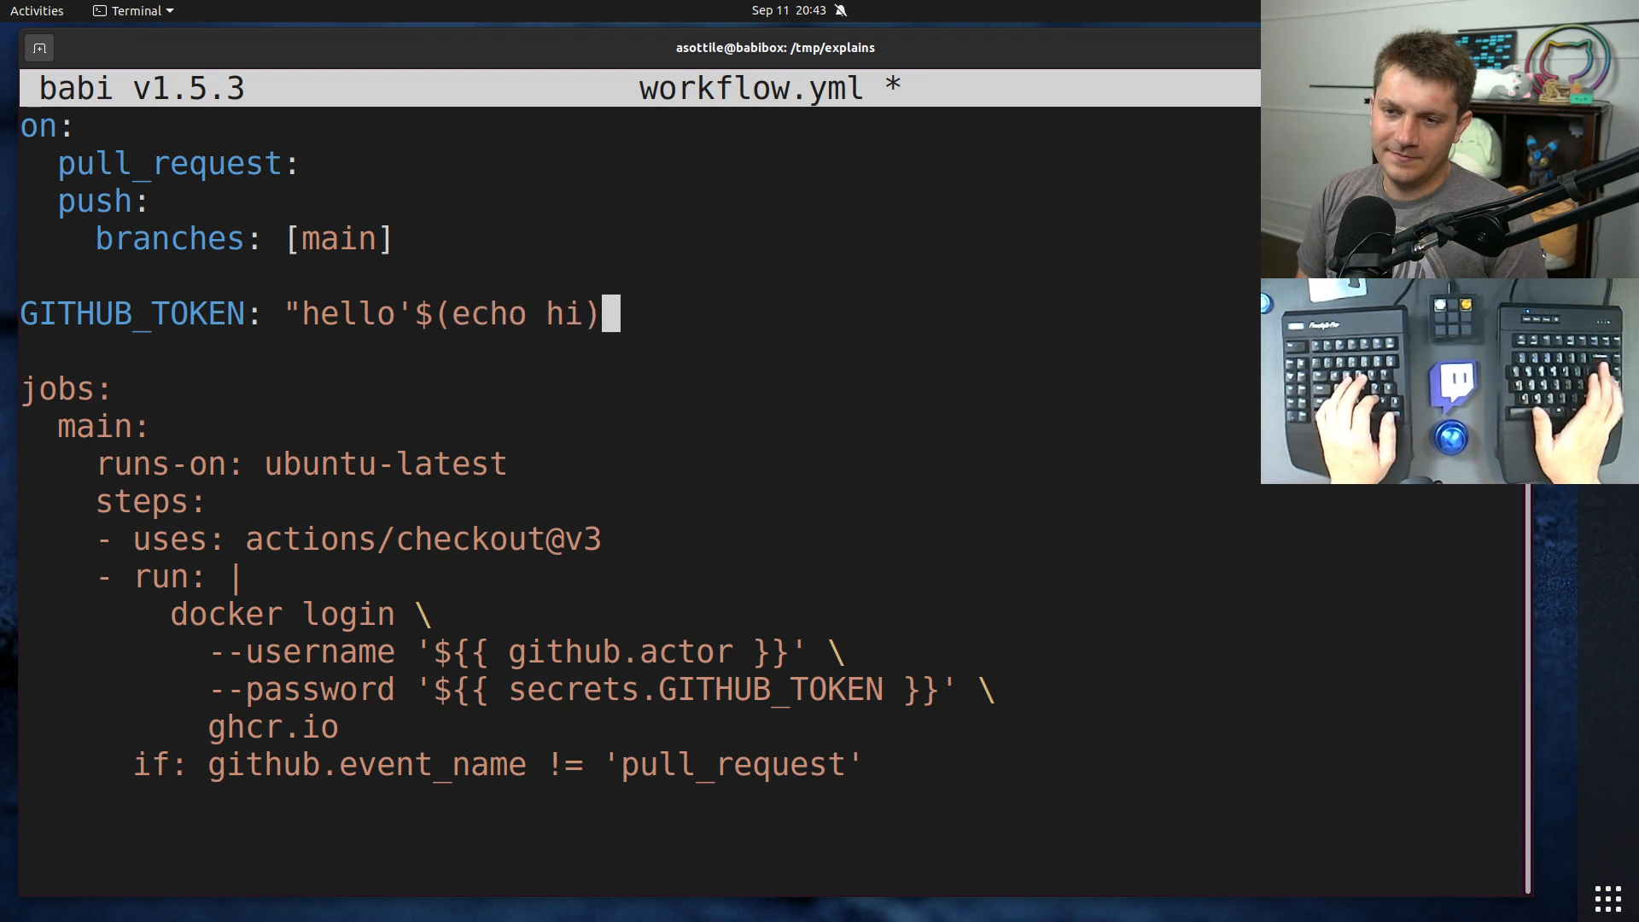
text('hi)
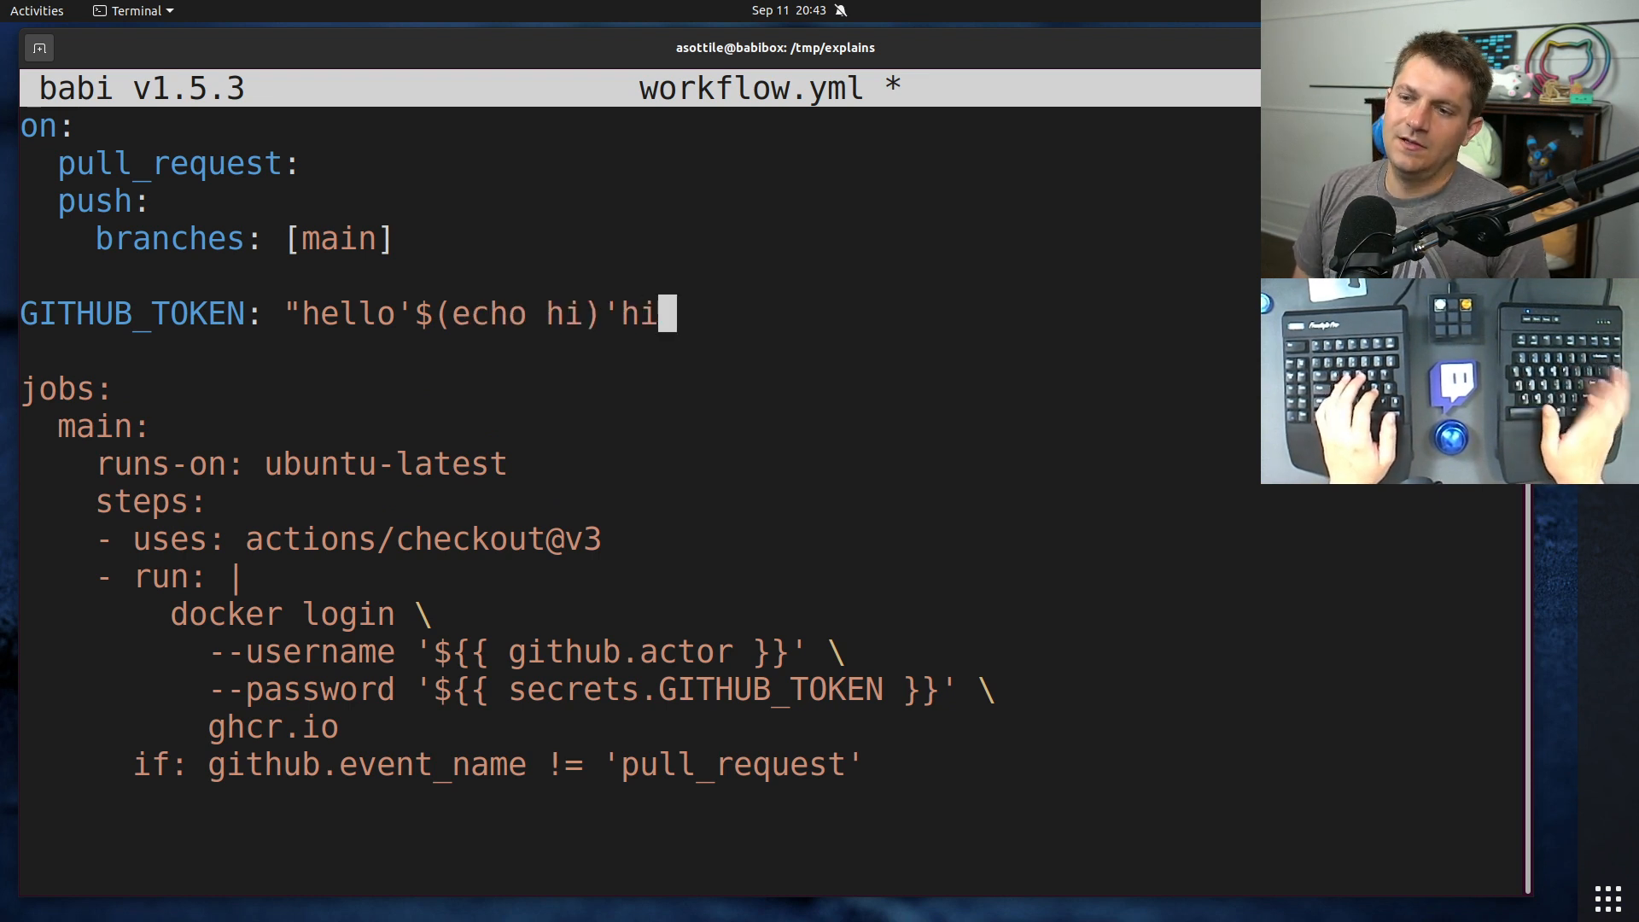
text(")
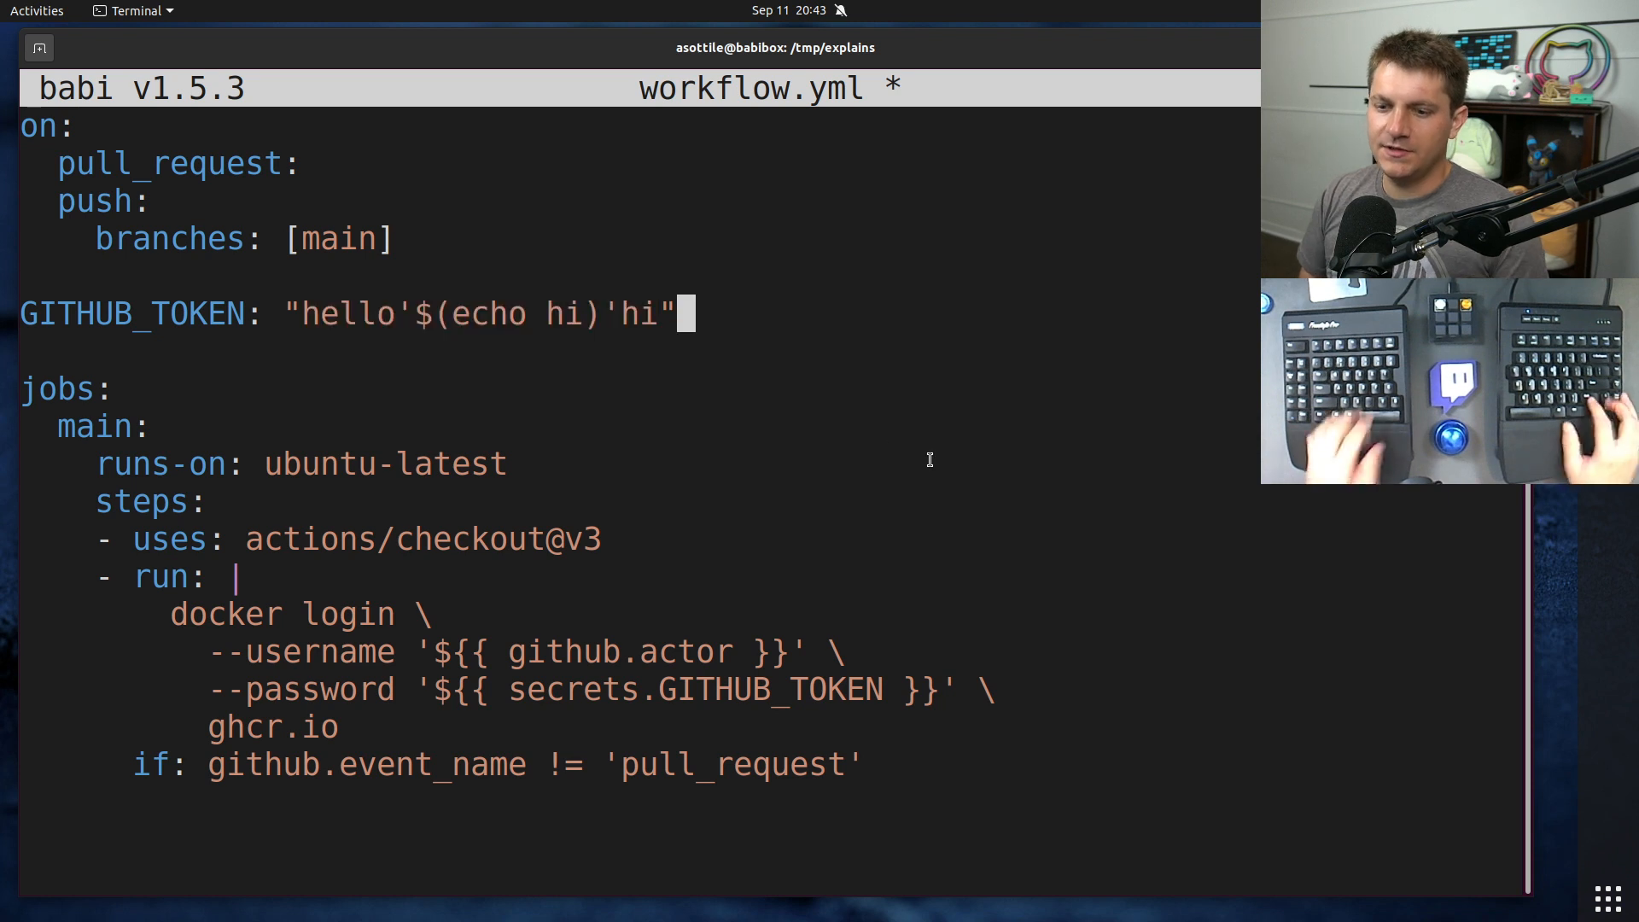
mouse_move(910, 689)
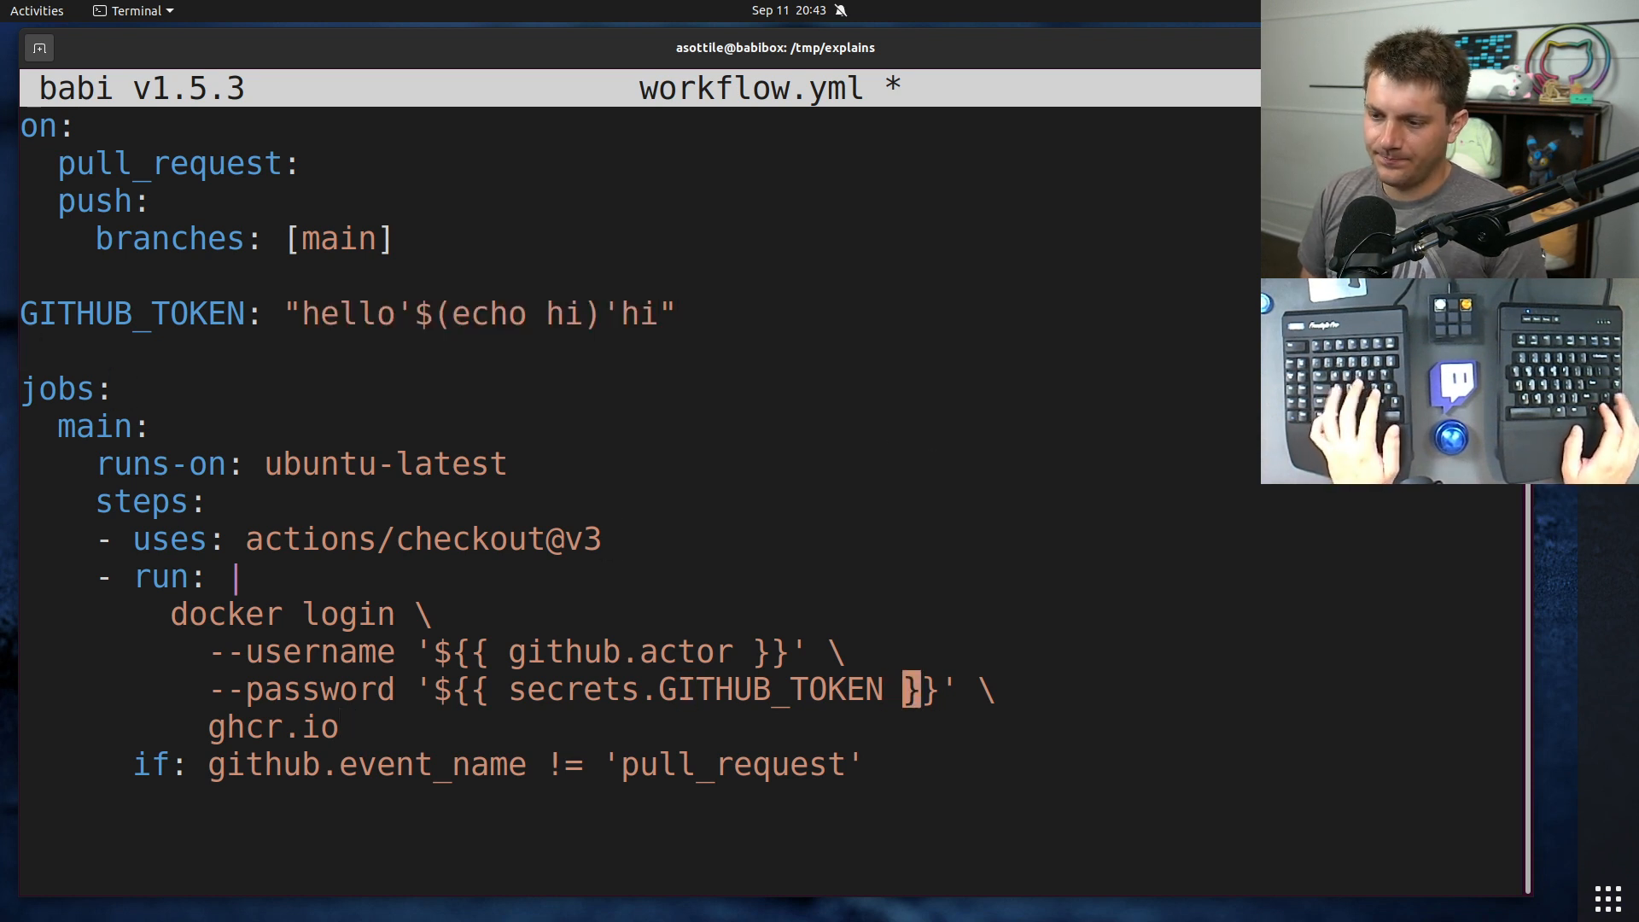
key(Return)
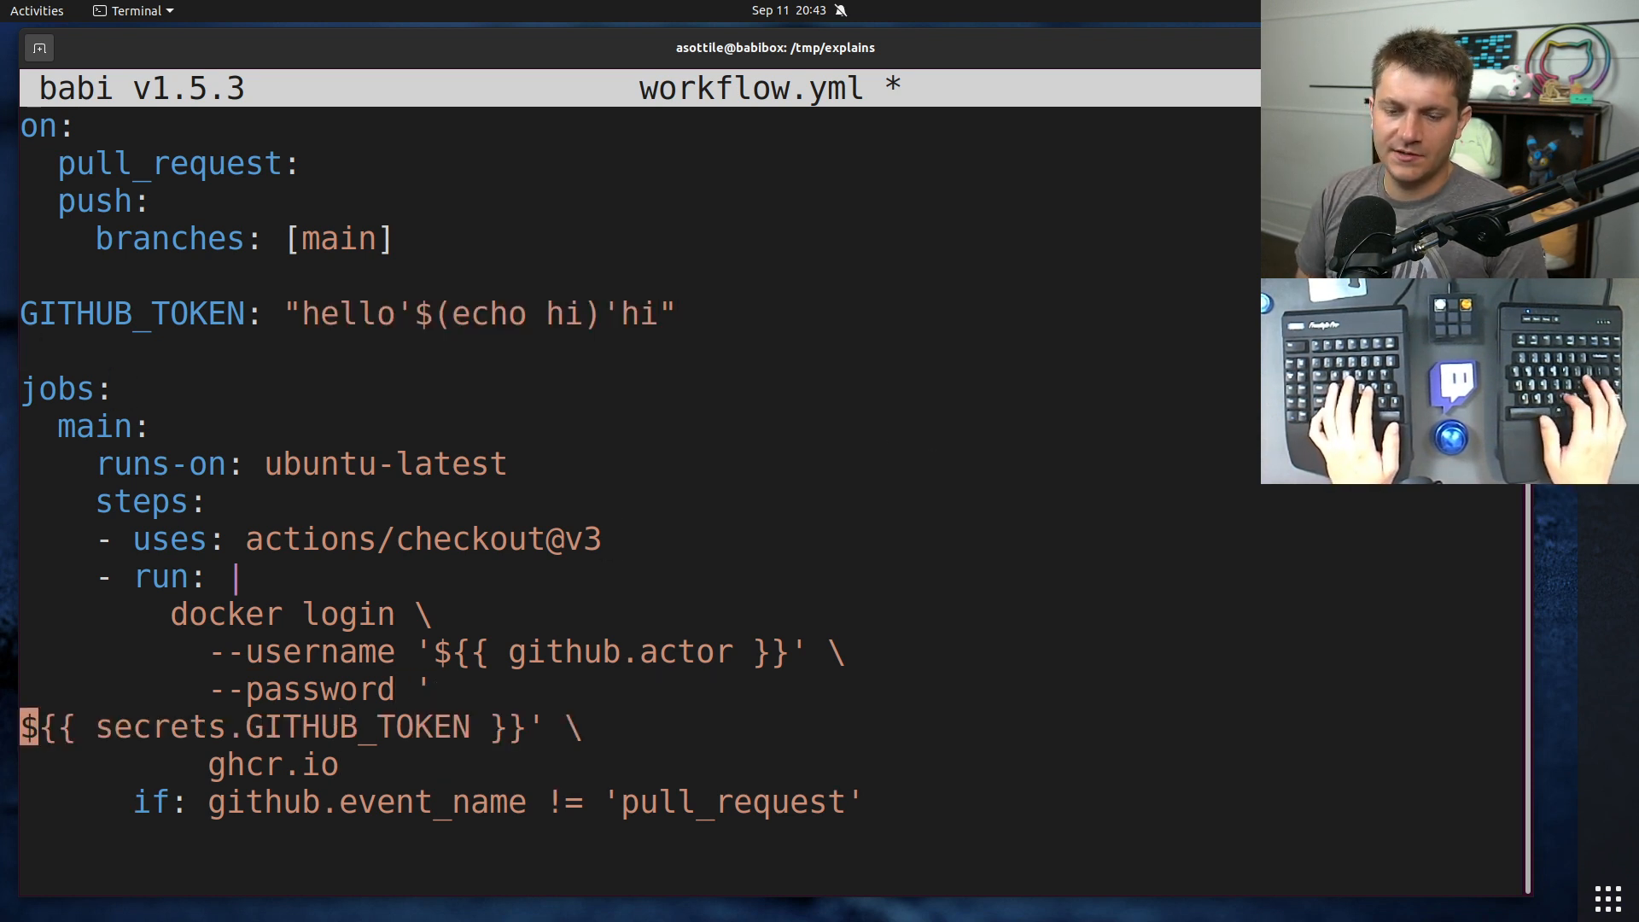
text(hello'$(echo hi)'hi)
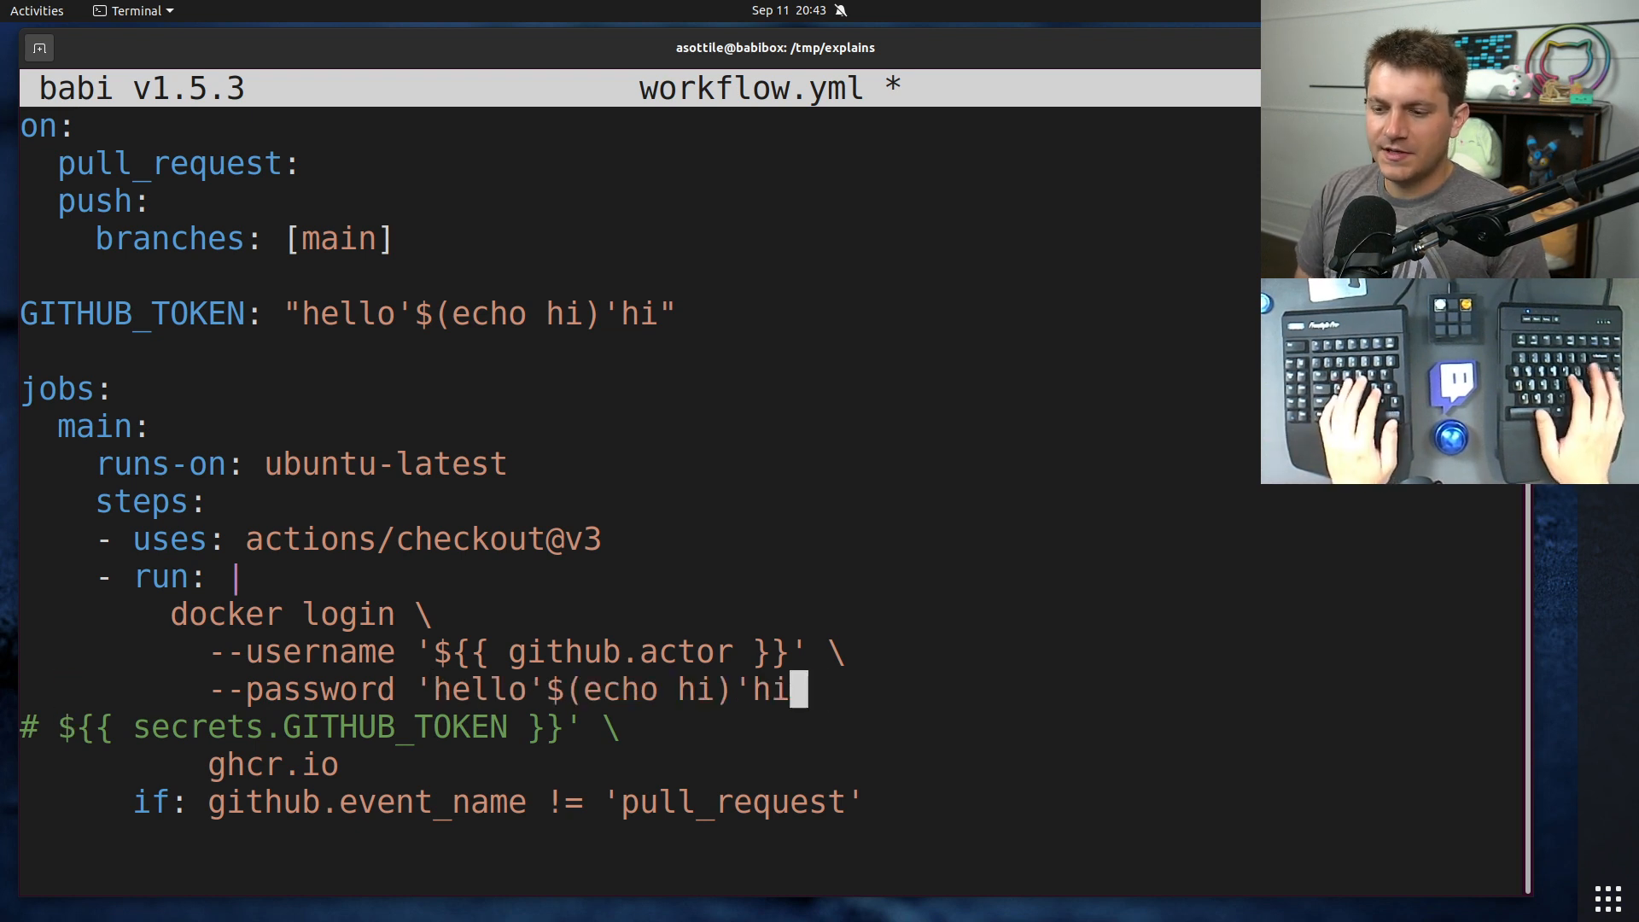
text(\)
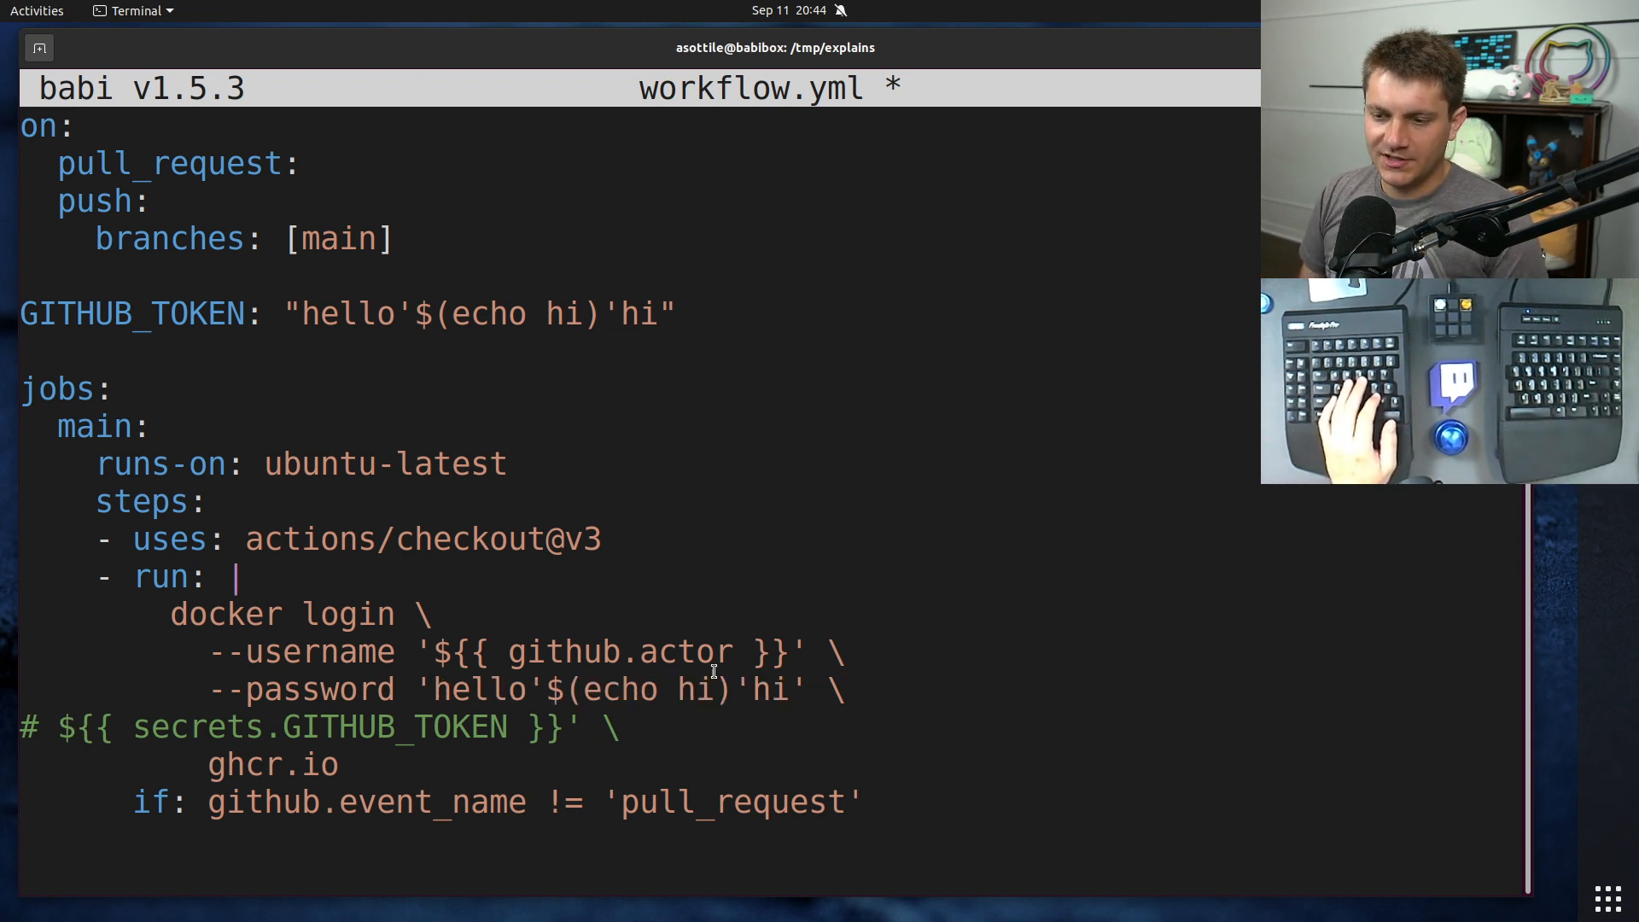
double_click(476, 688)
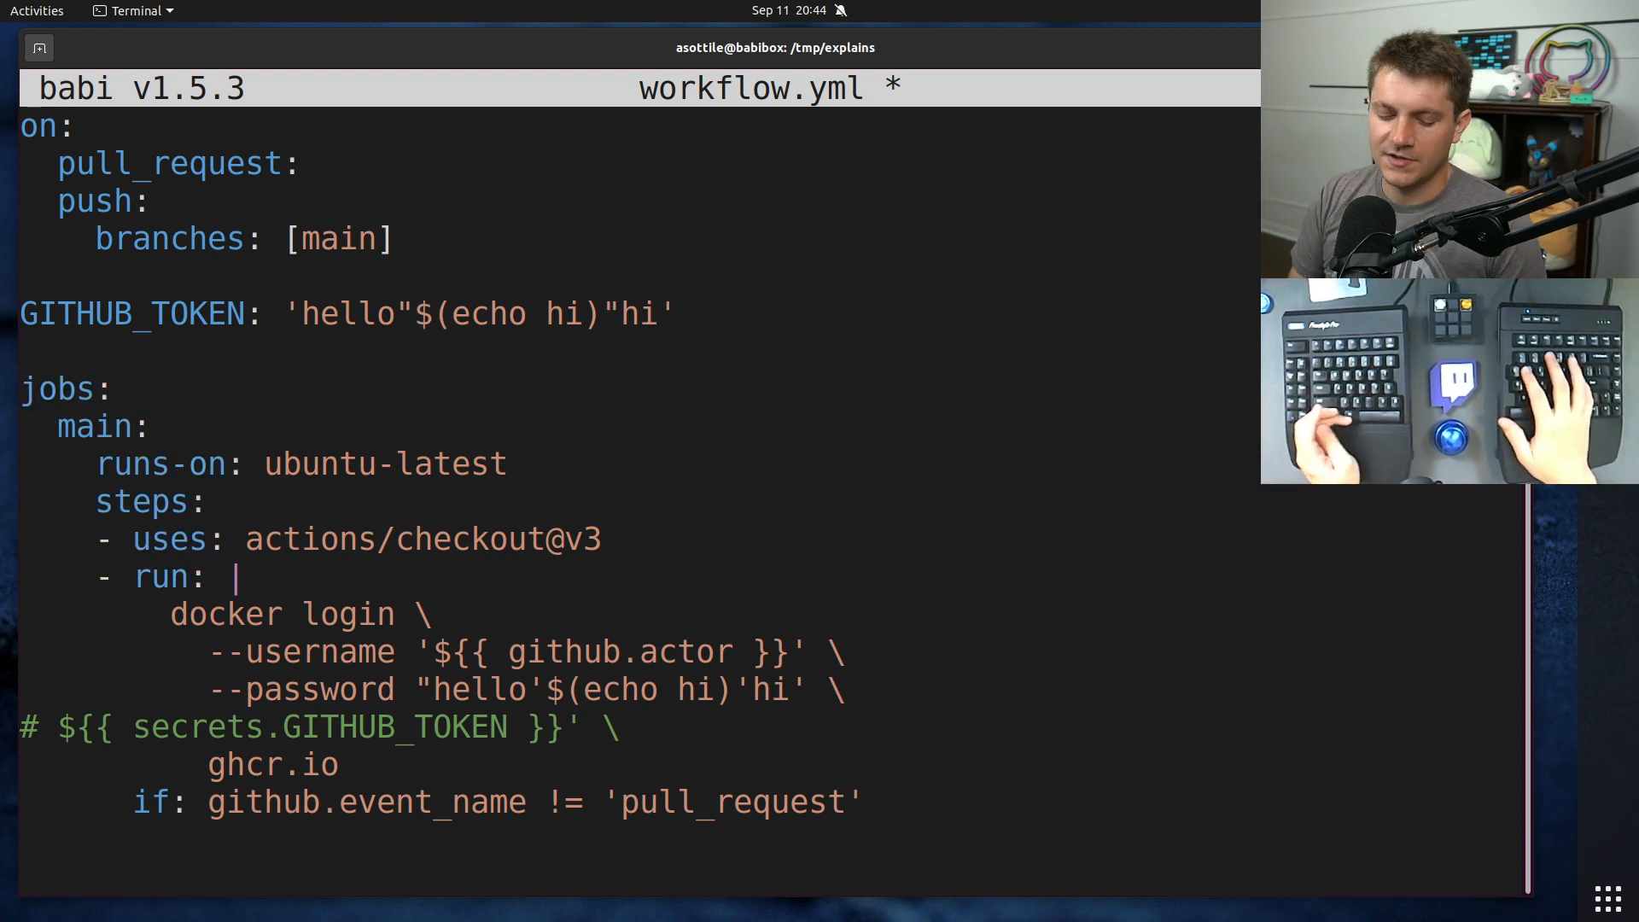
- Undo the password edits, save the file, and add a blank line after the ghcr.io line
key(ctrl+z)
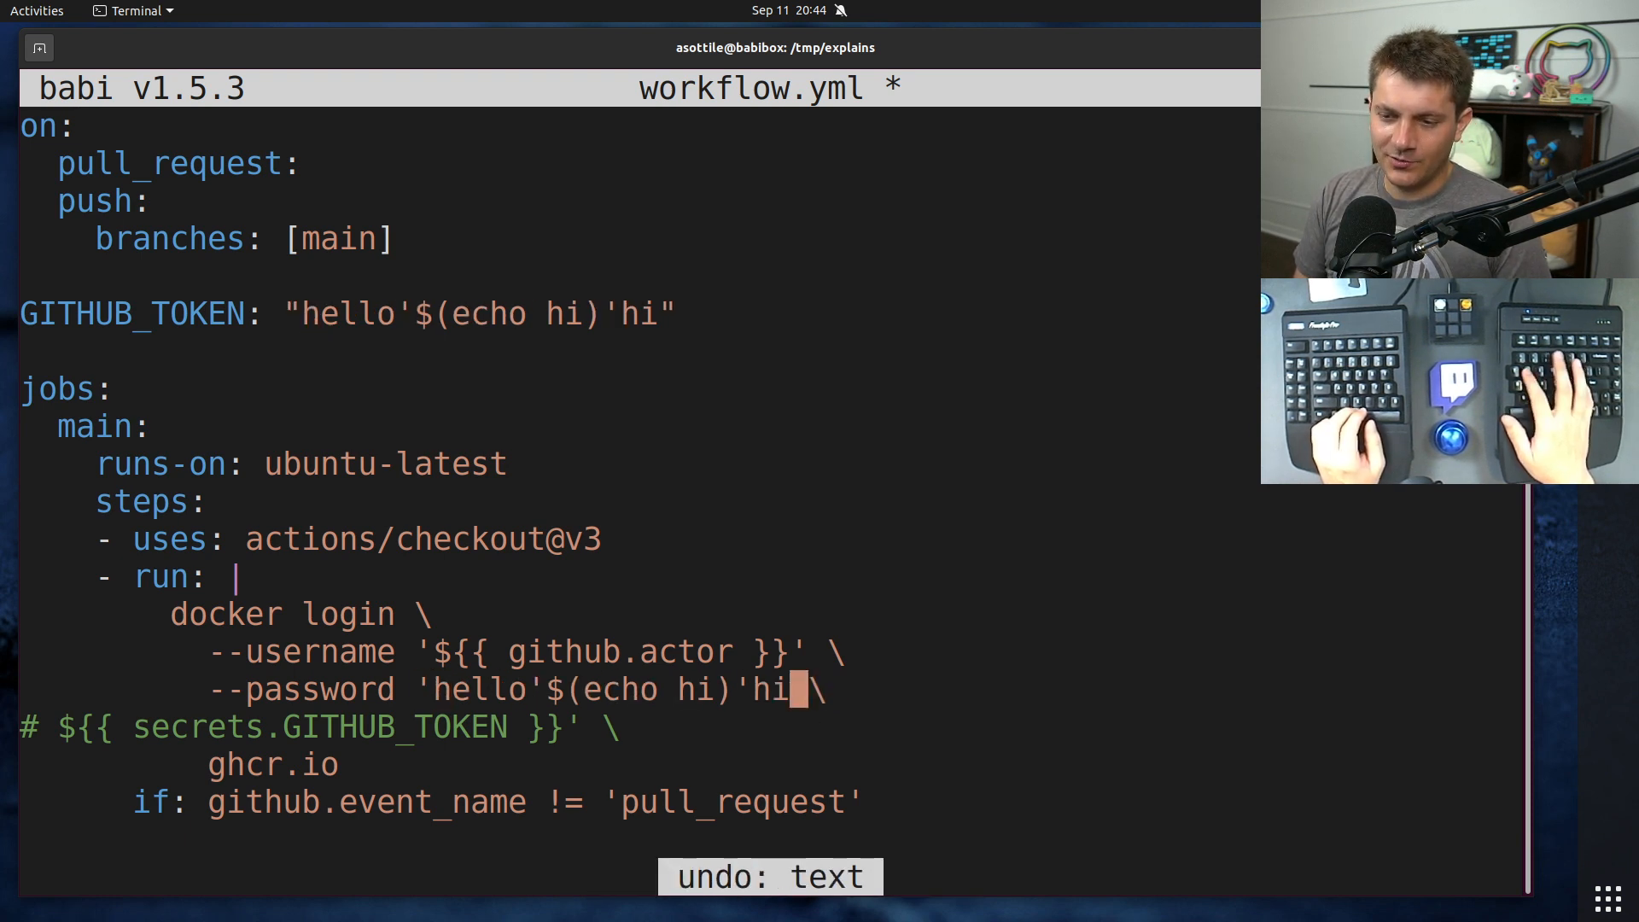
key(ctrl+z)
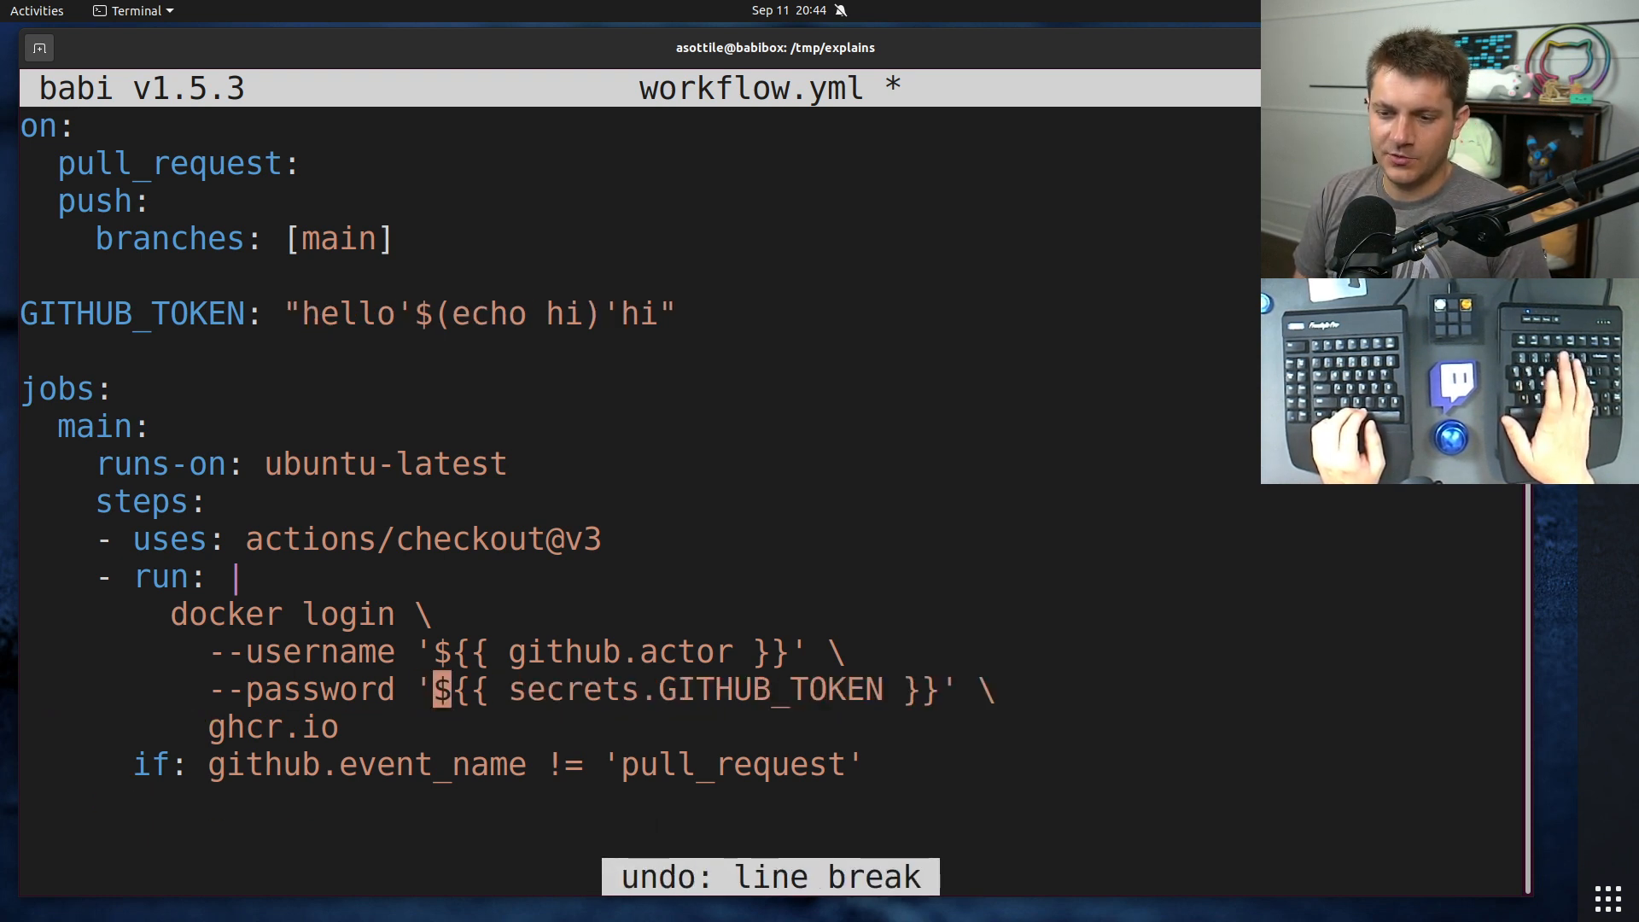
key(ctrl+s)
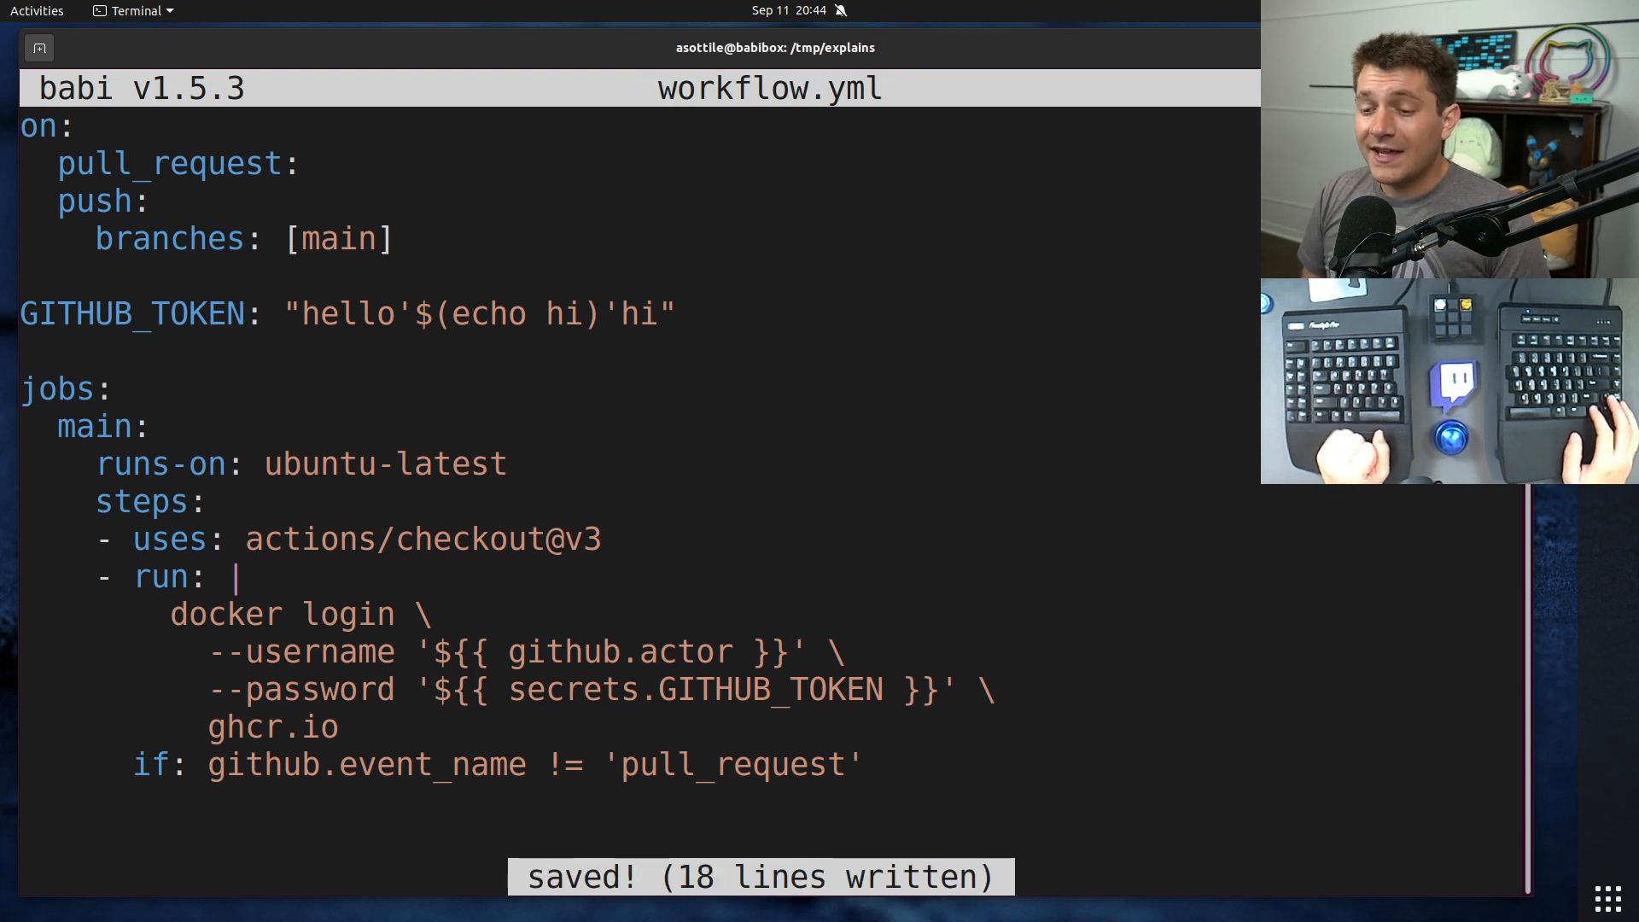
key(Return)
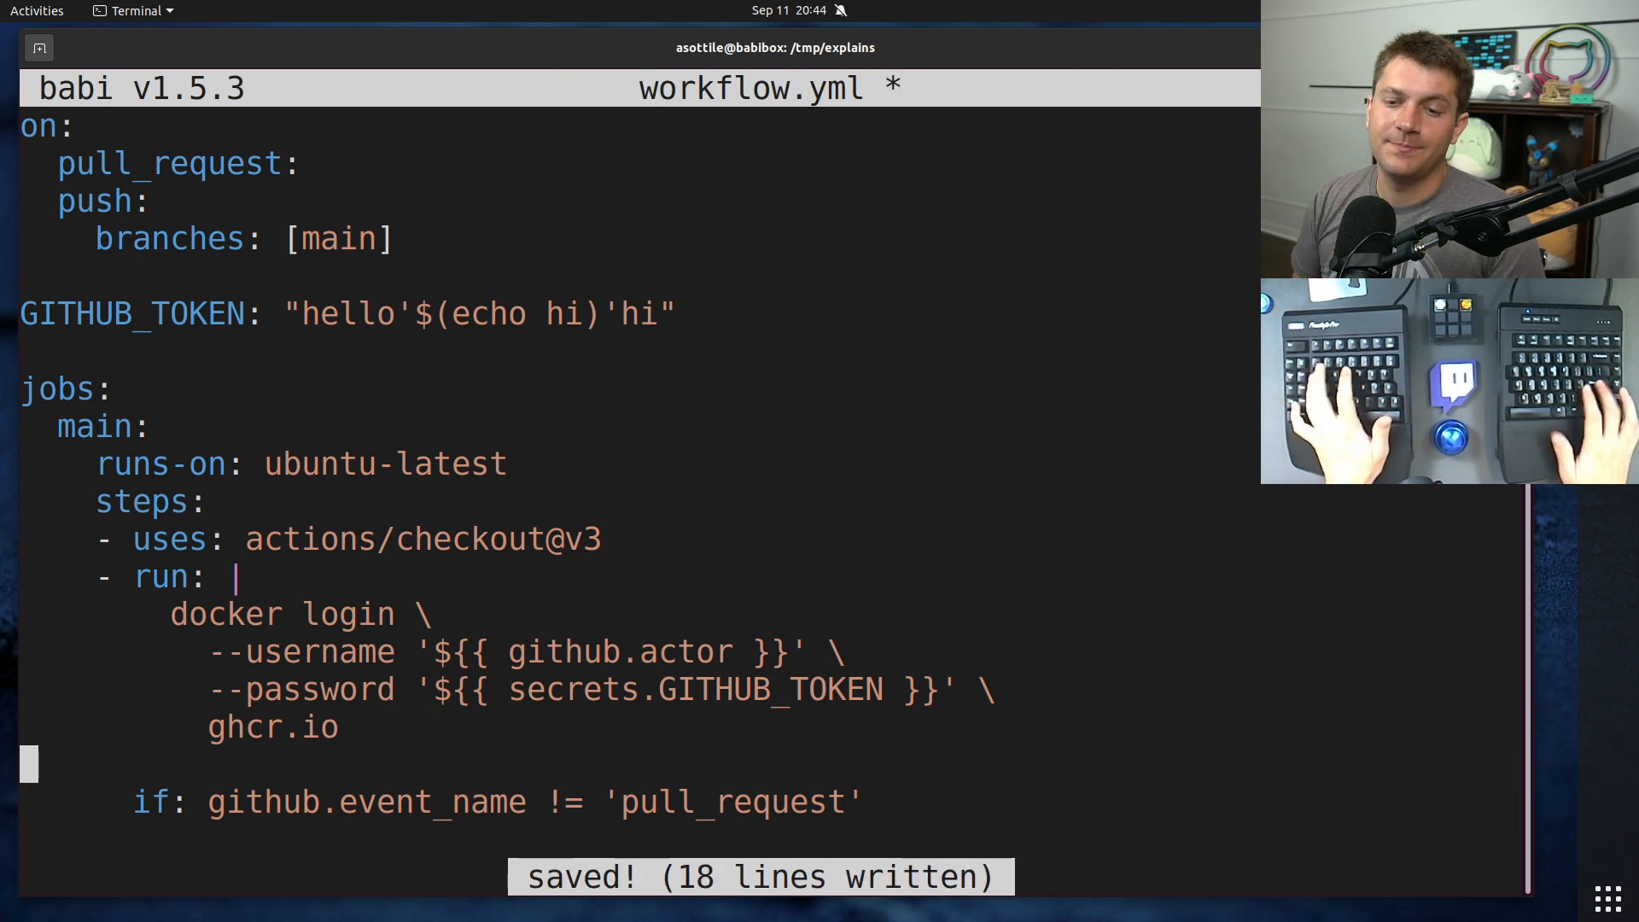
- Add an env: block with DOCKER_USERNAME: ${{ github.actor }}
text(env:)
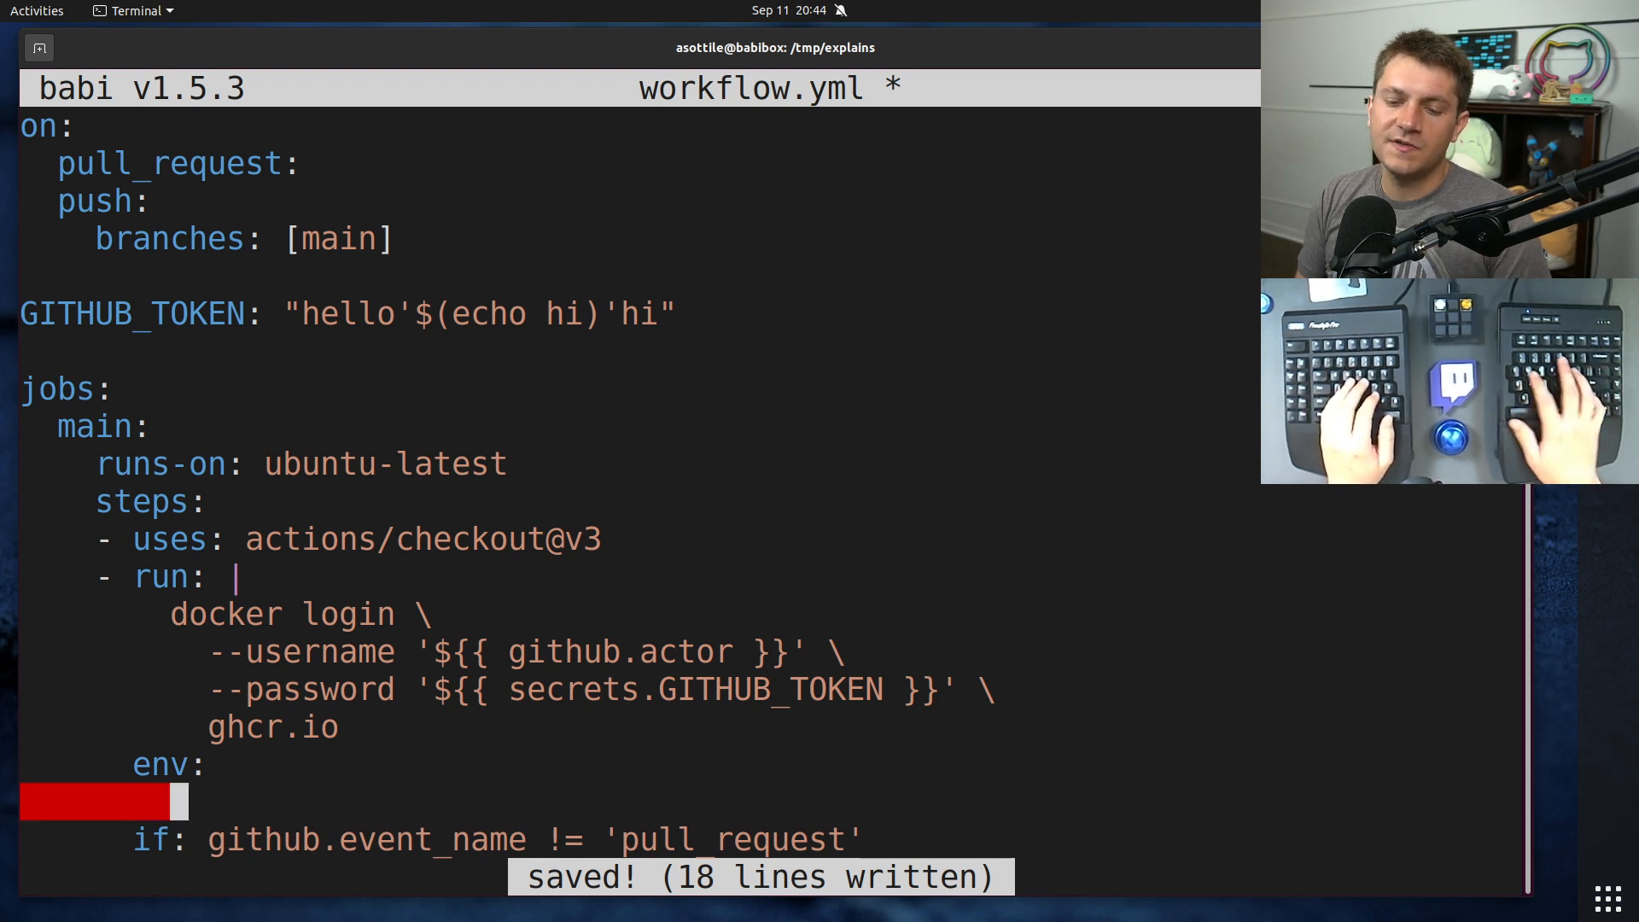
text(DOCKER_USERN)
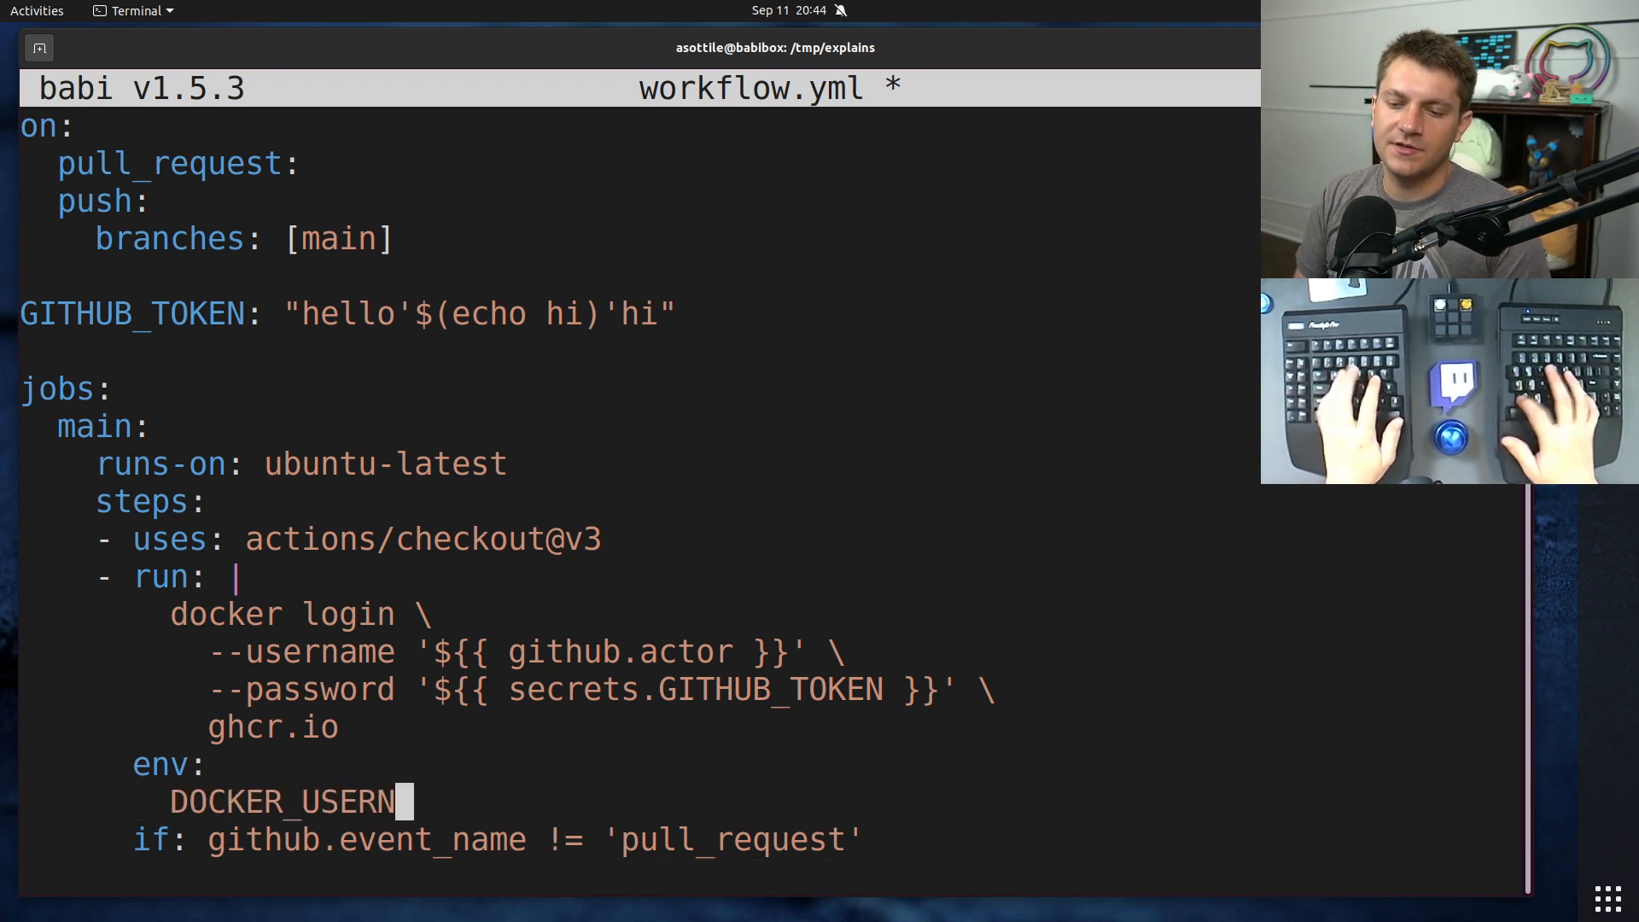
text(AME: ${{ git)
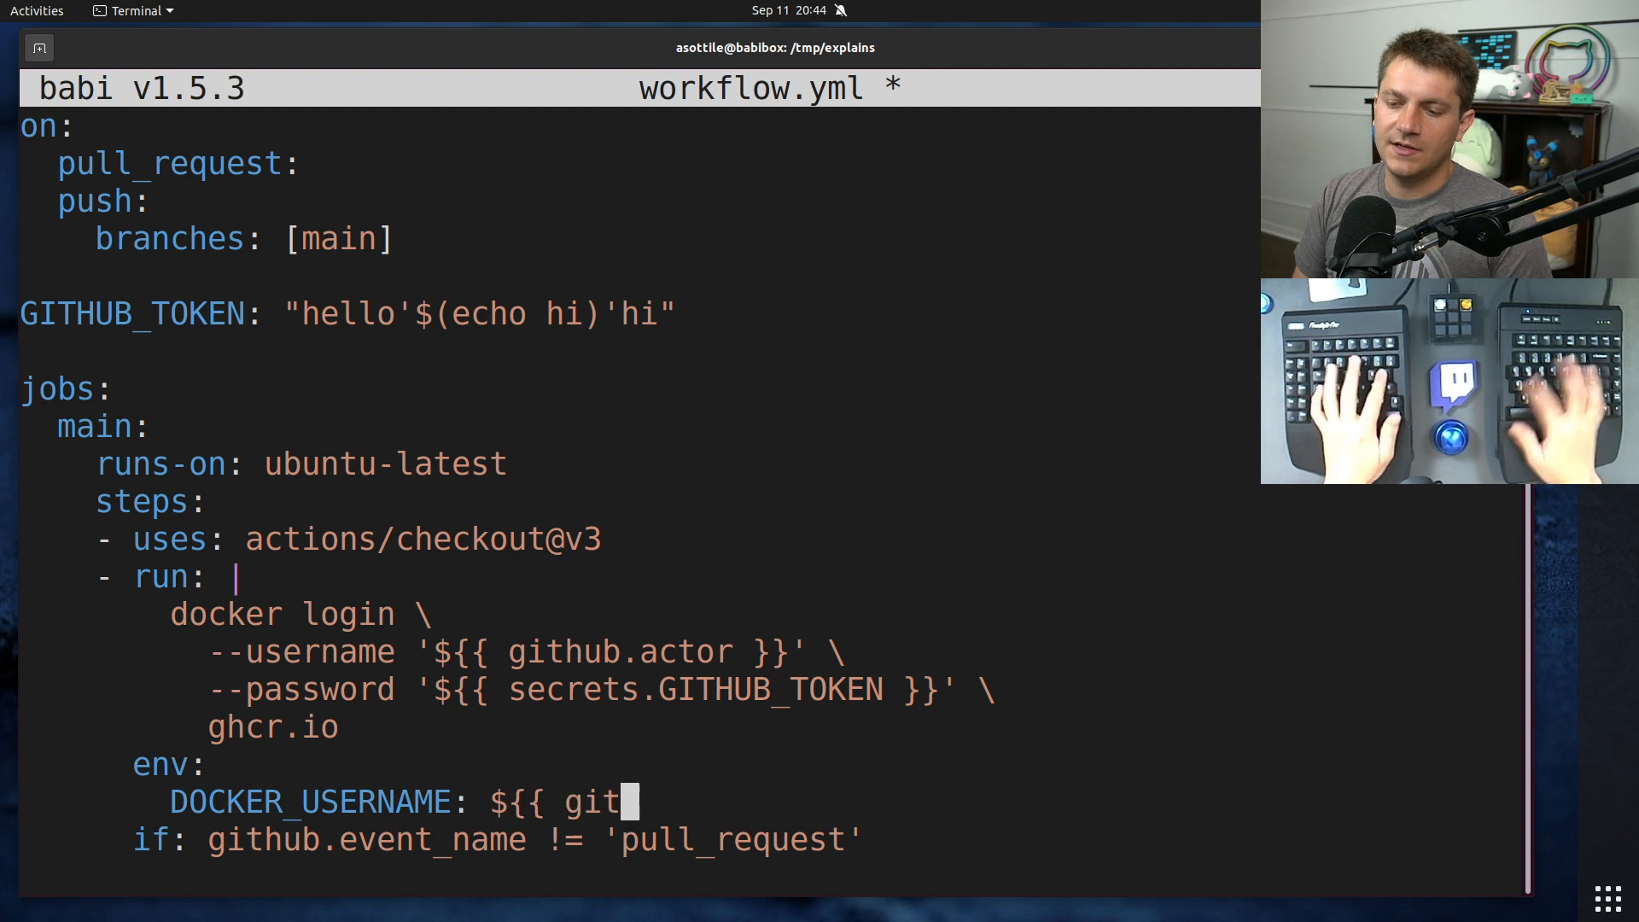
text(hub.actor }})
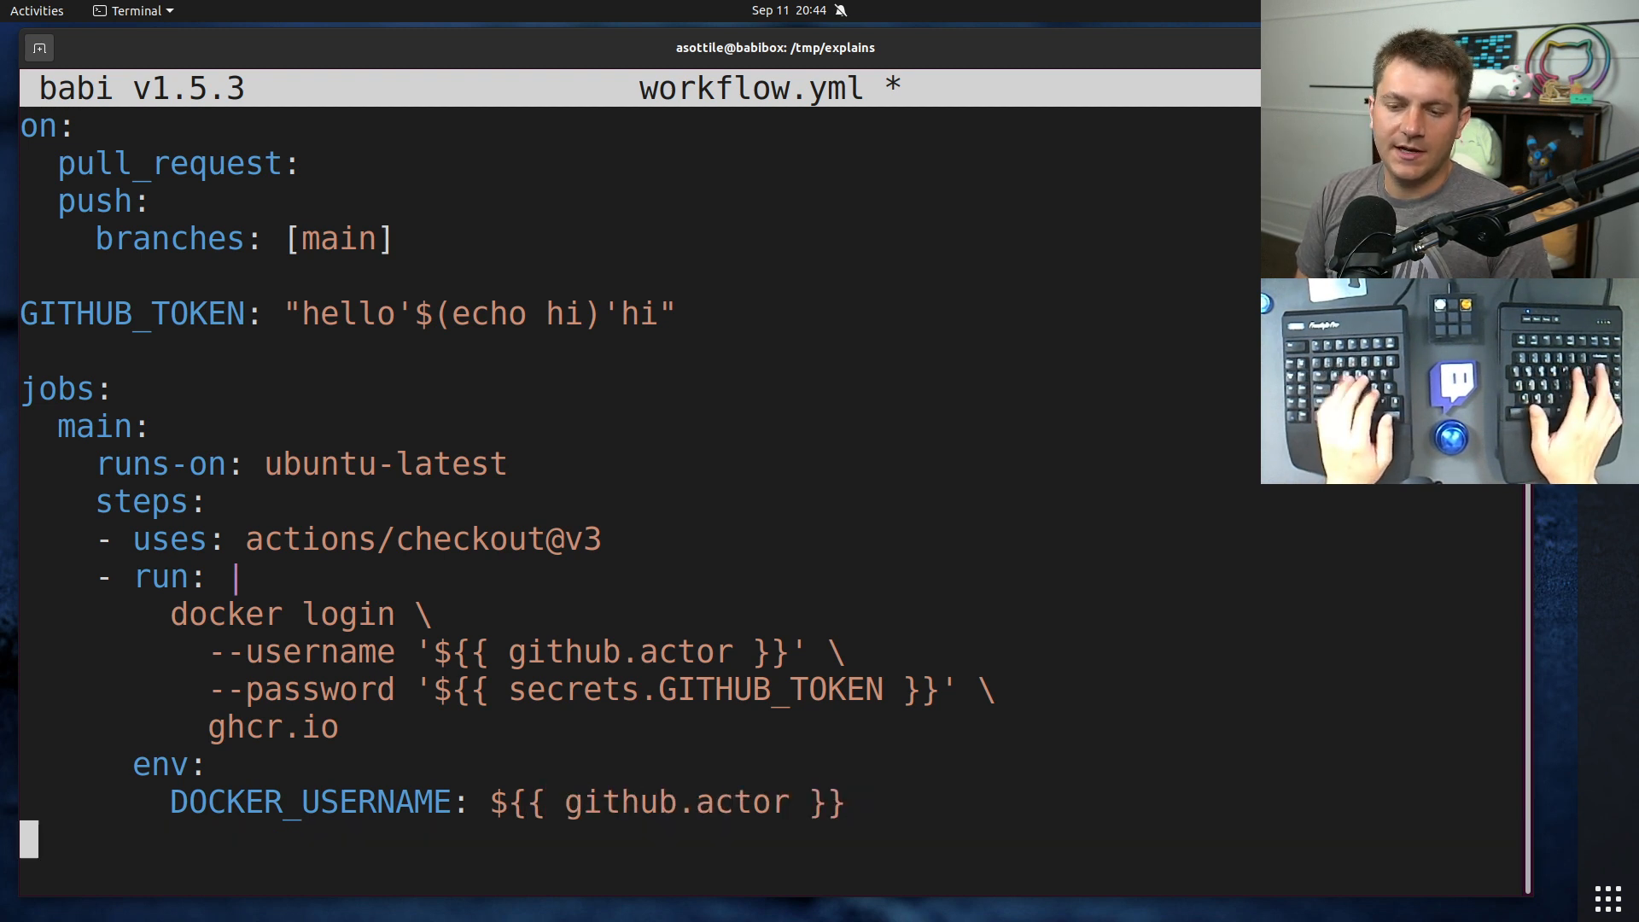
- Add DOCKER_PASSWORD: ${{ secrets.GITHUB_TOKEN }} to the env block
text(DOC)
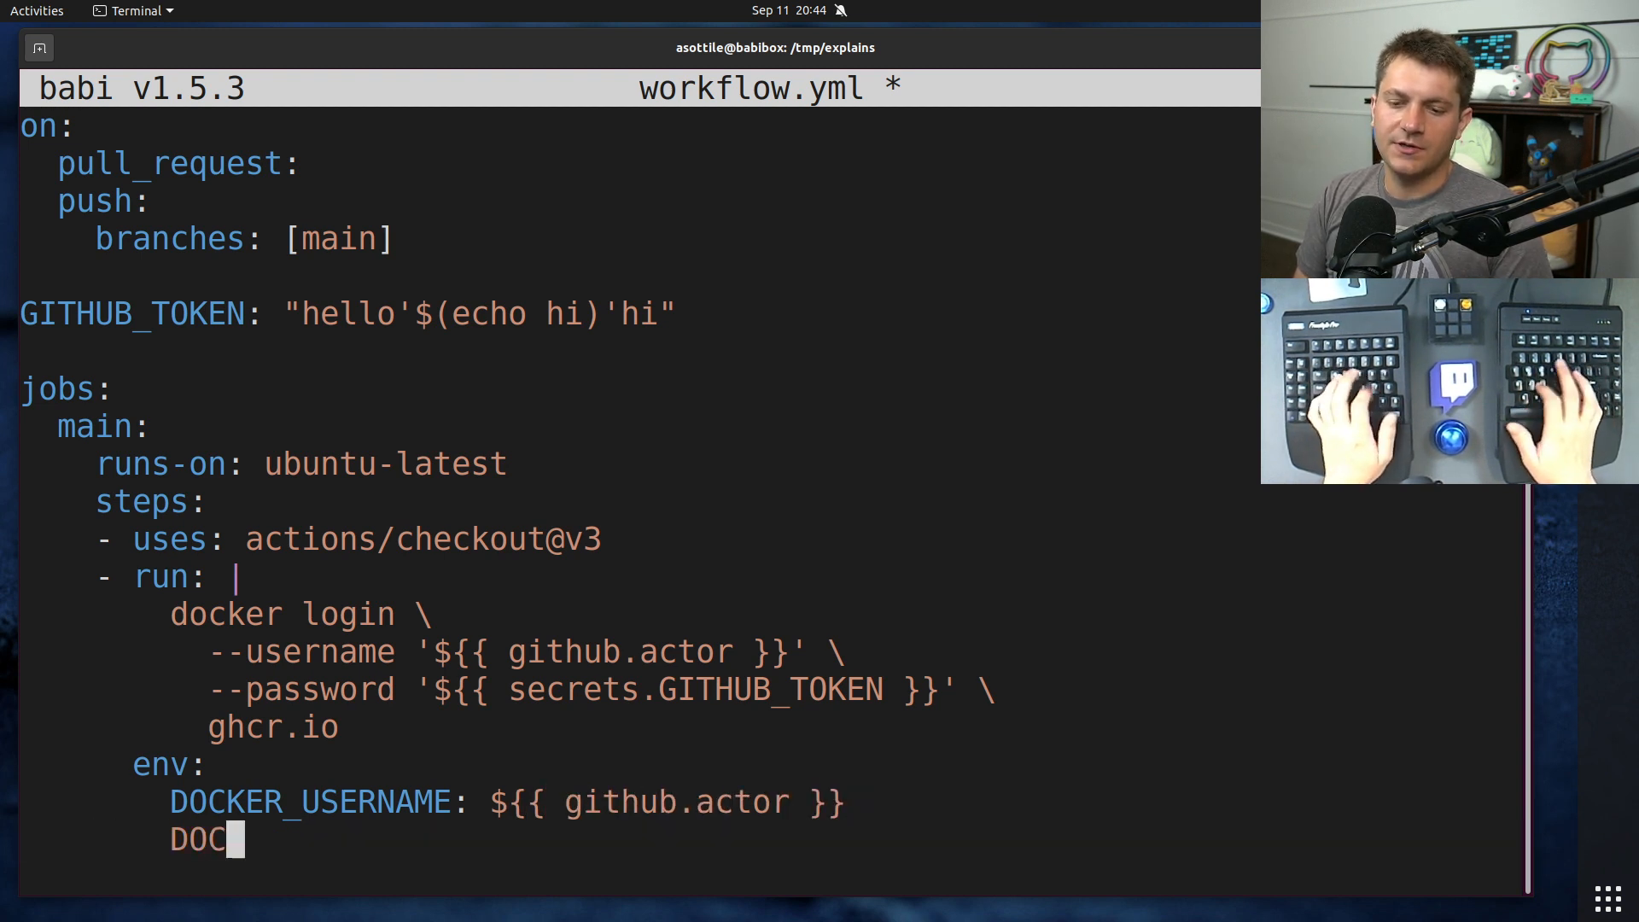
text(KER_PASSWORD: ${{)
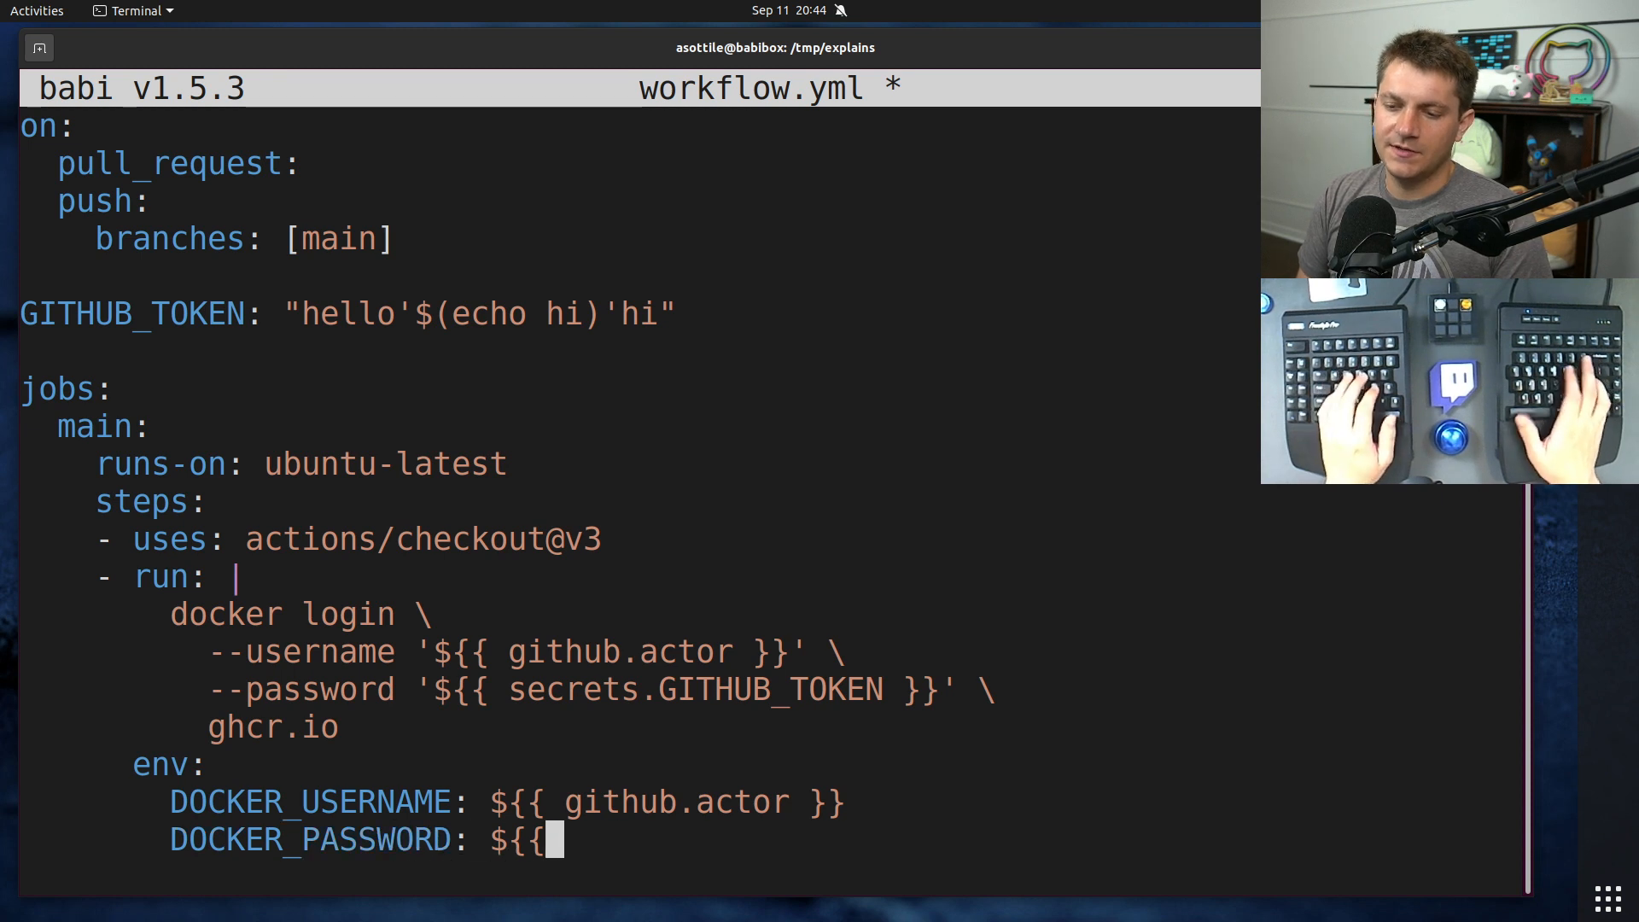
text(secrets.GITHUB)_T)
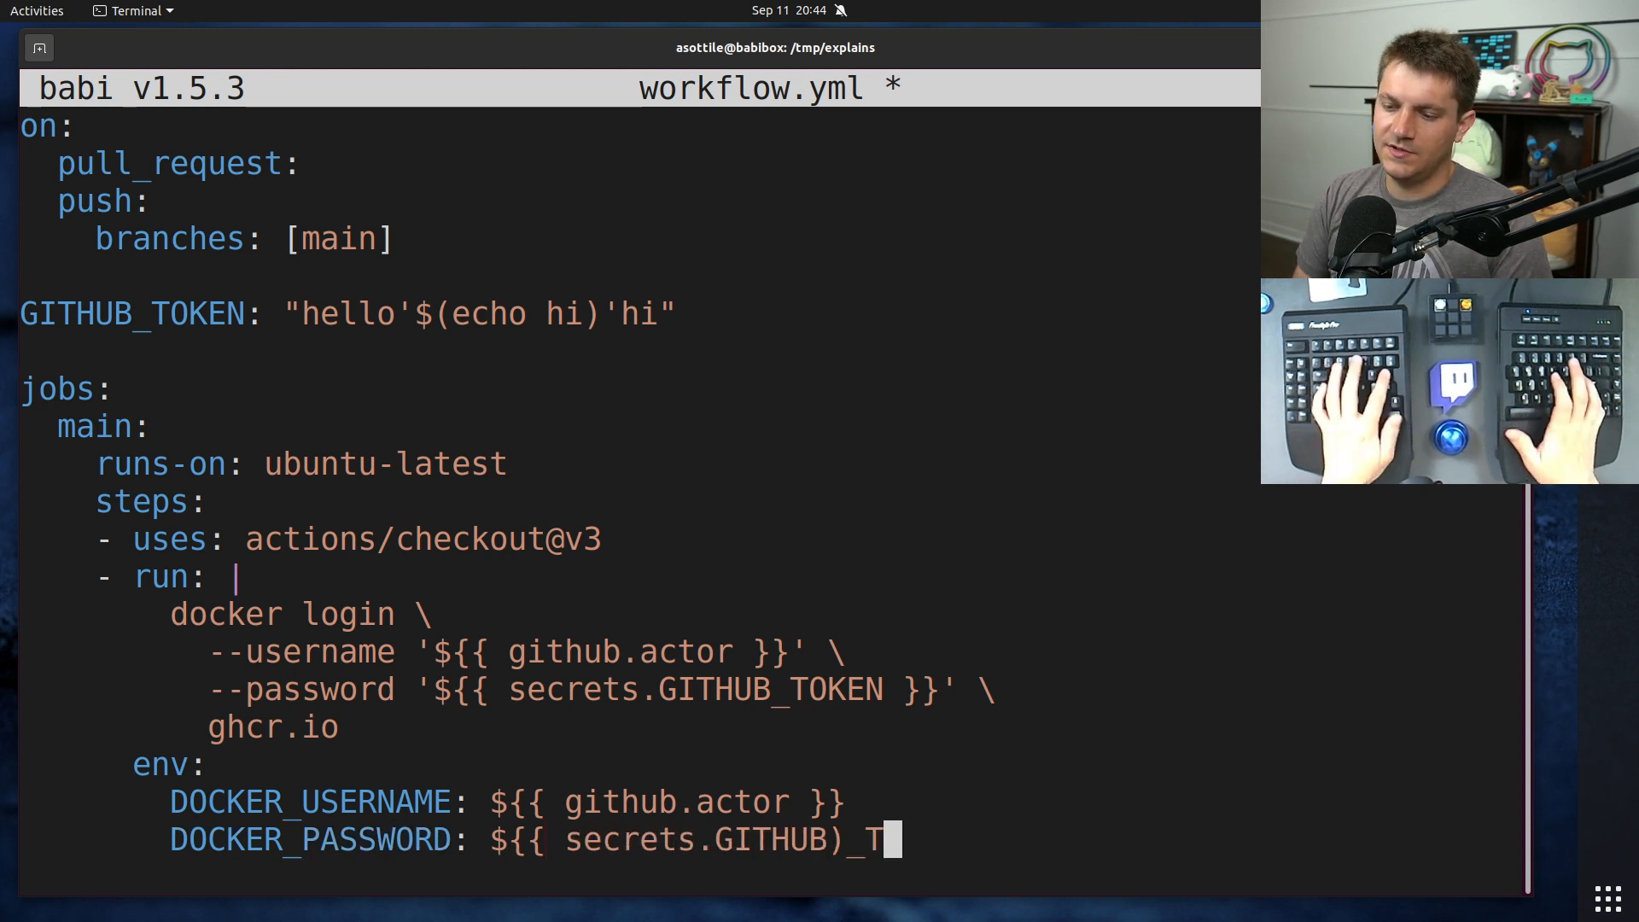
text(TOKEN)
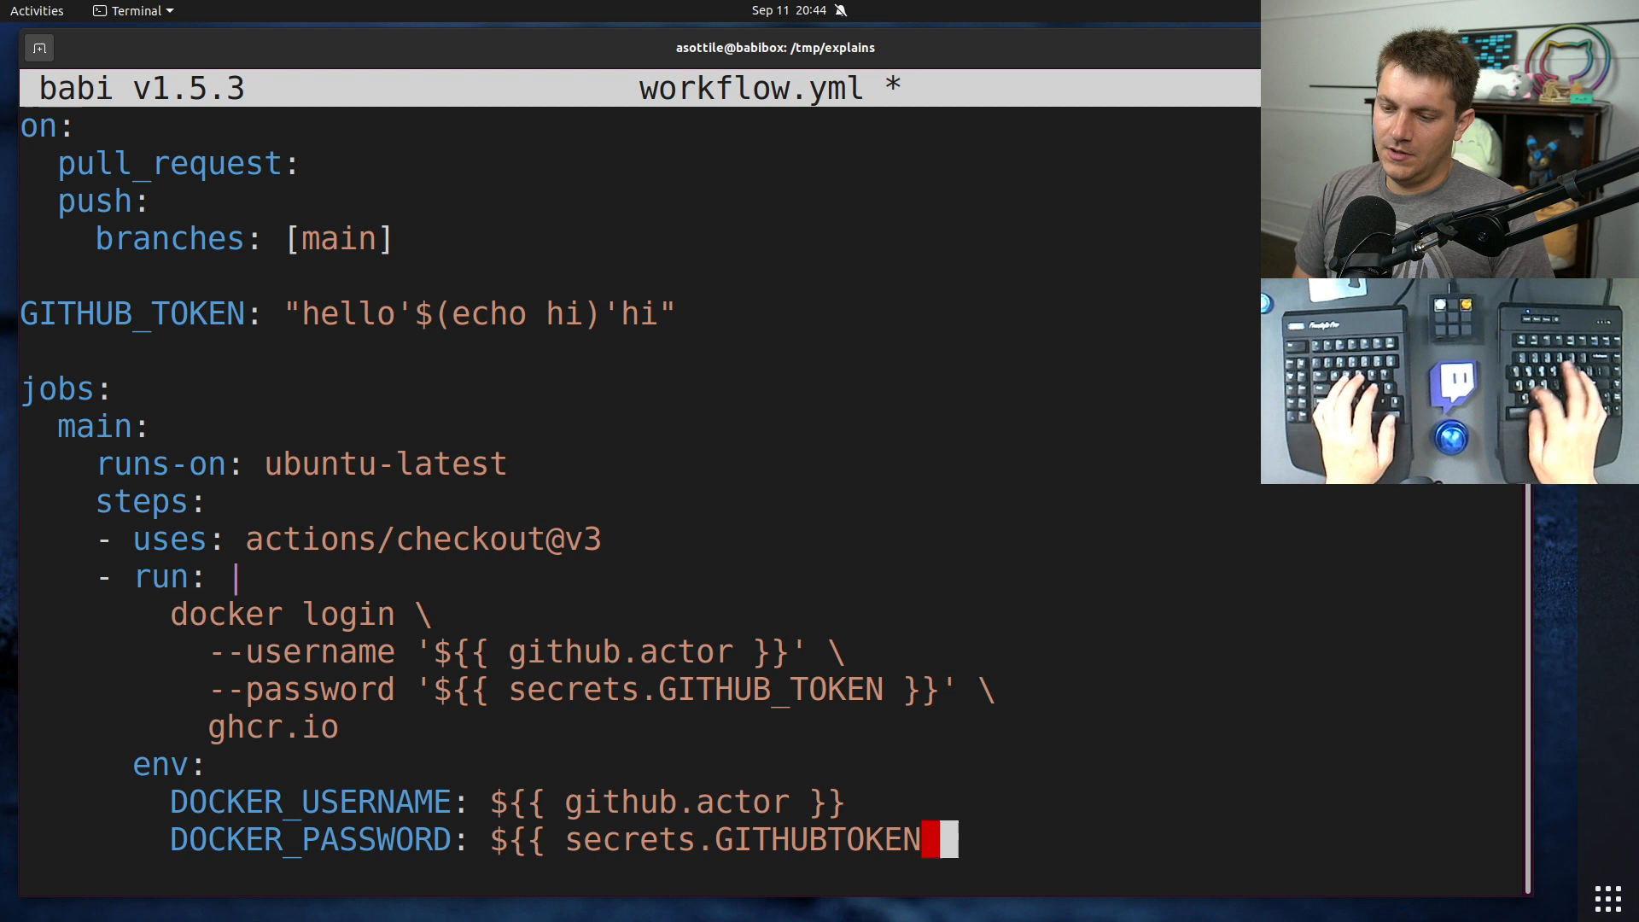
text(_)
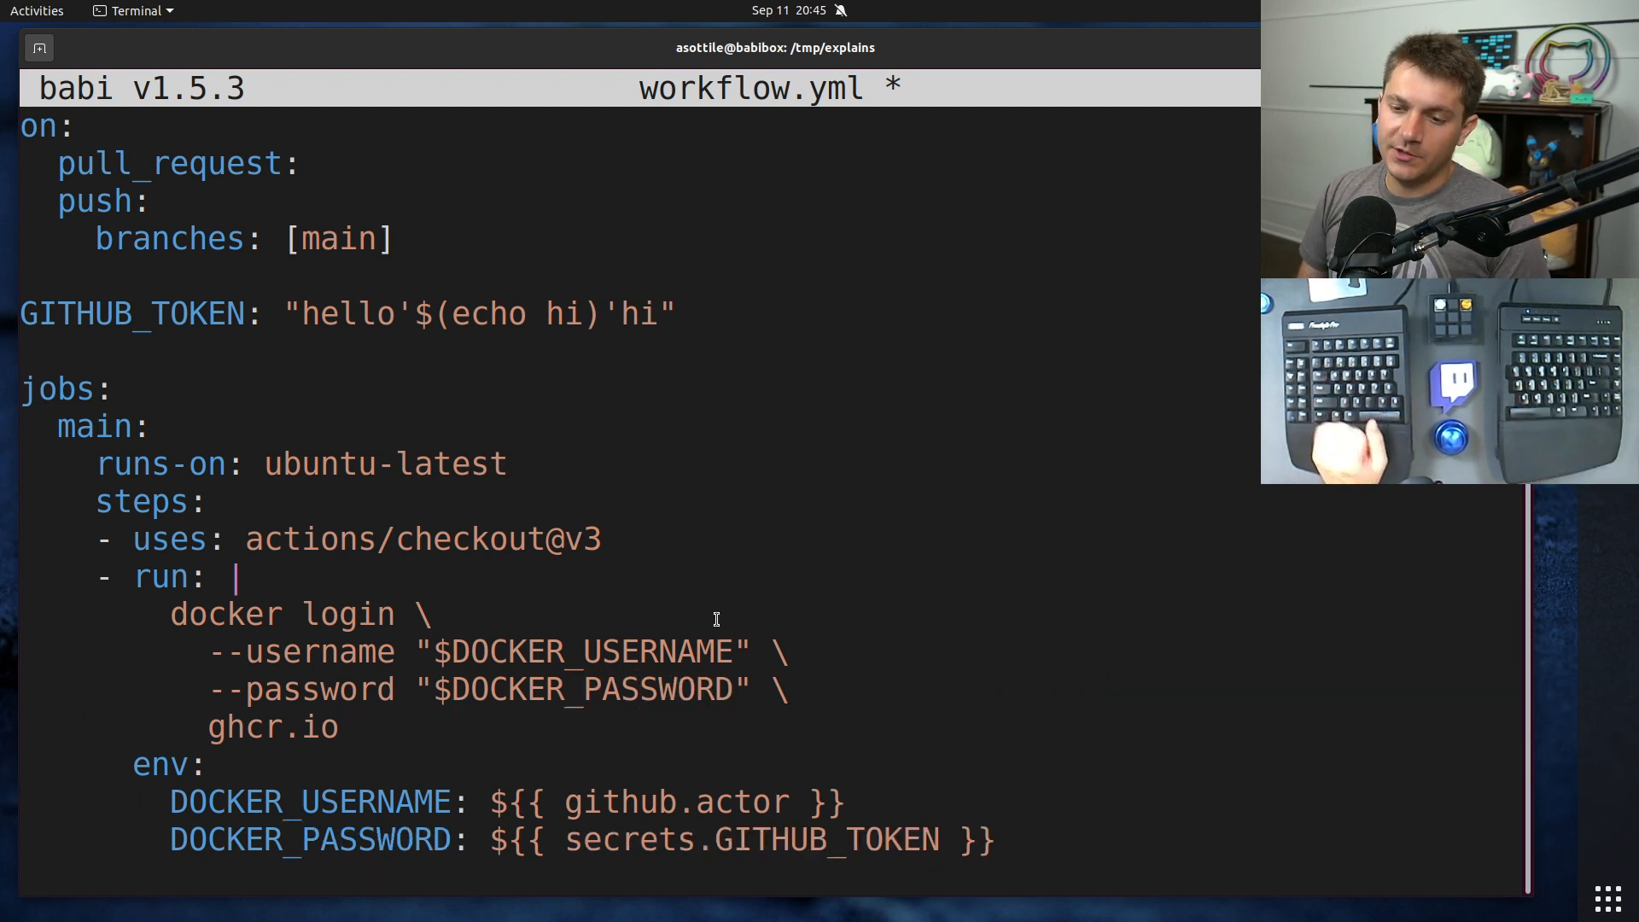
- Save workflow.yml and leave babi for the shell prompt
double_click(582, 651)
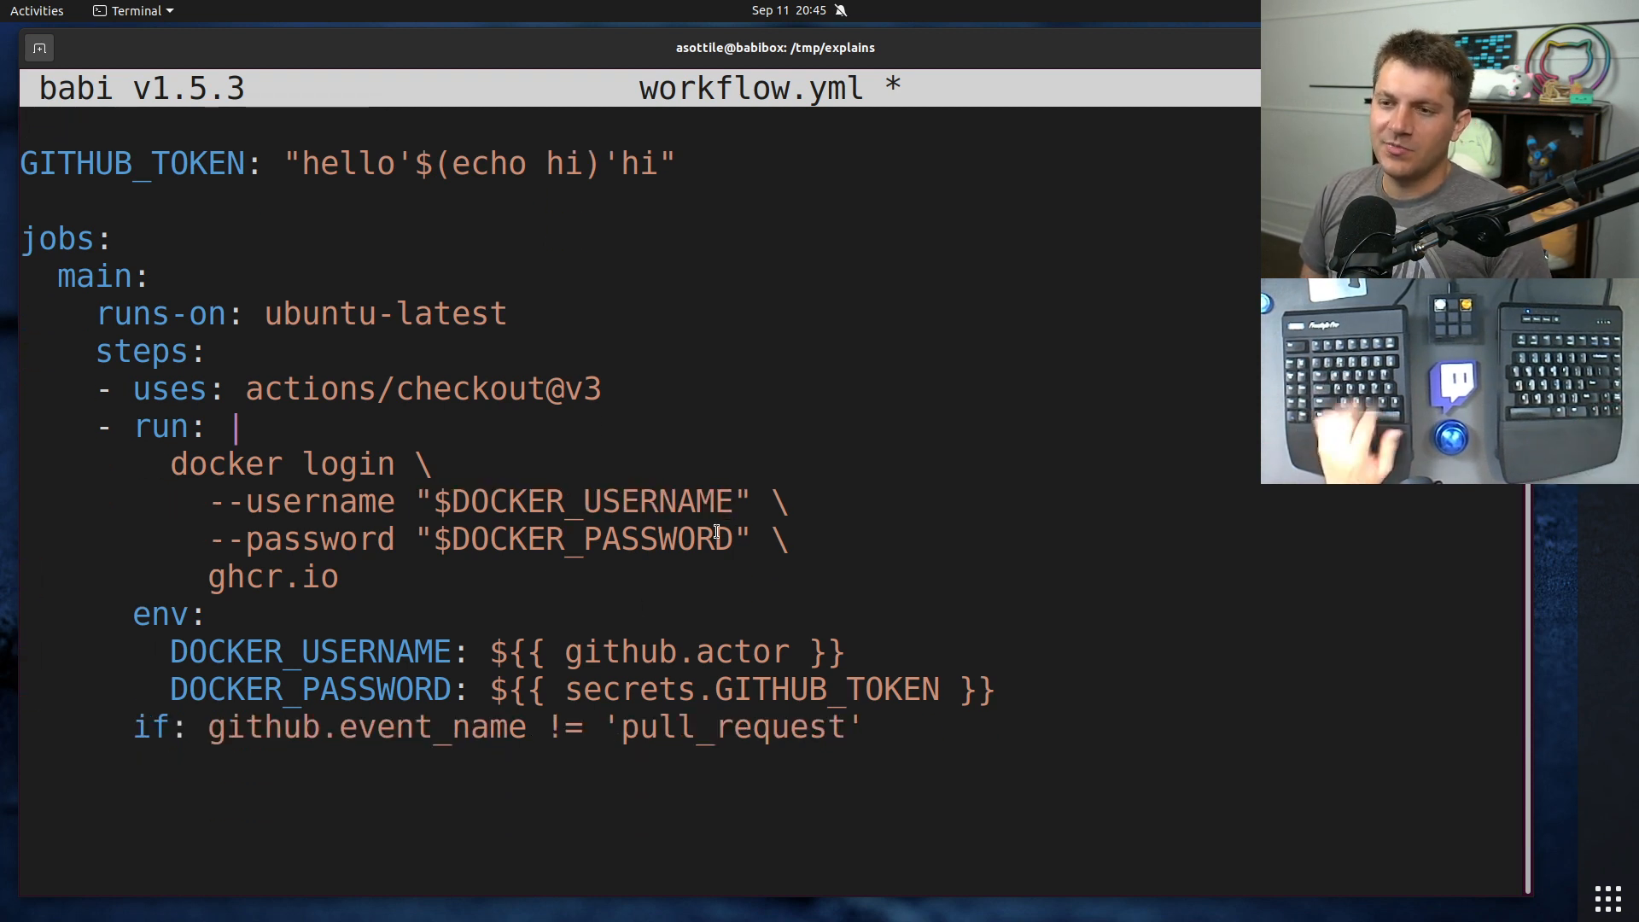
key(ctrl+s)
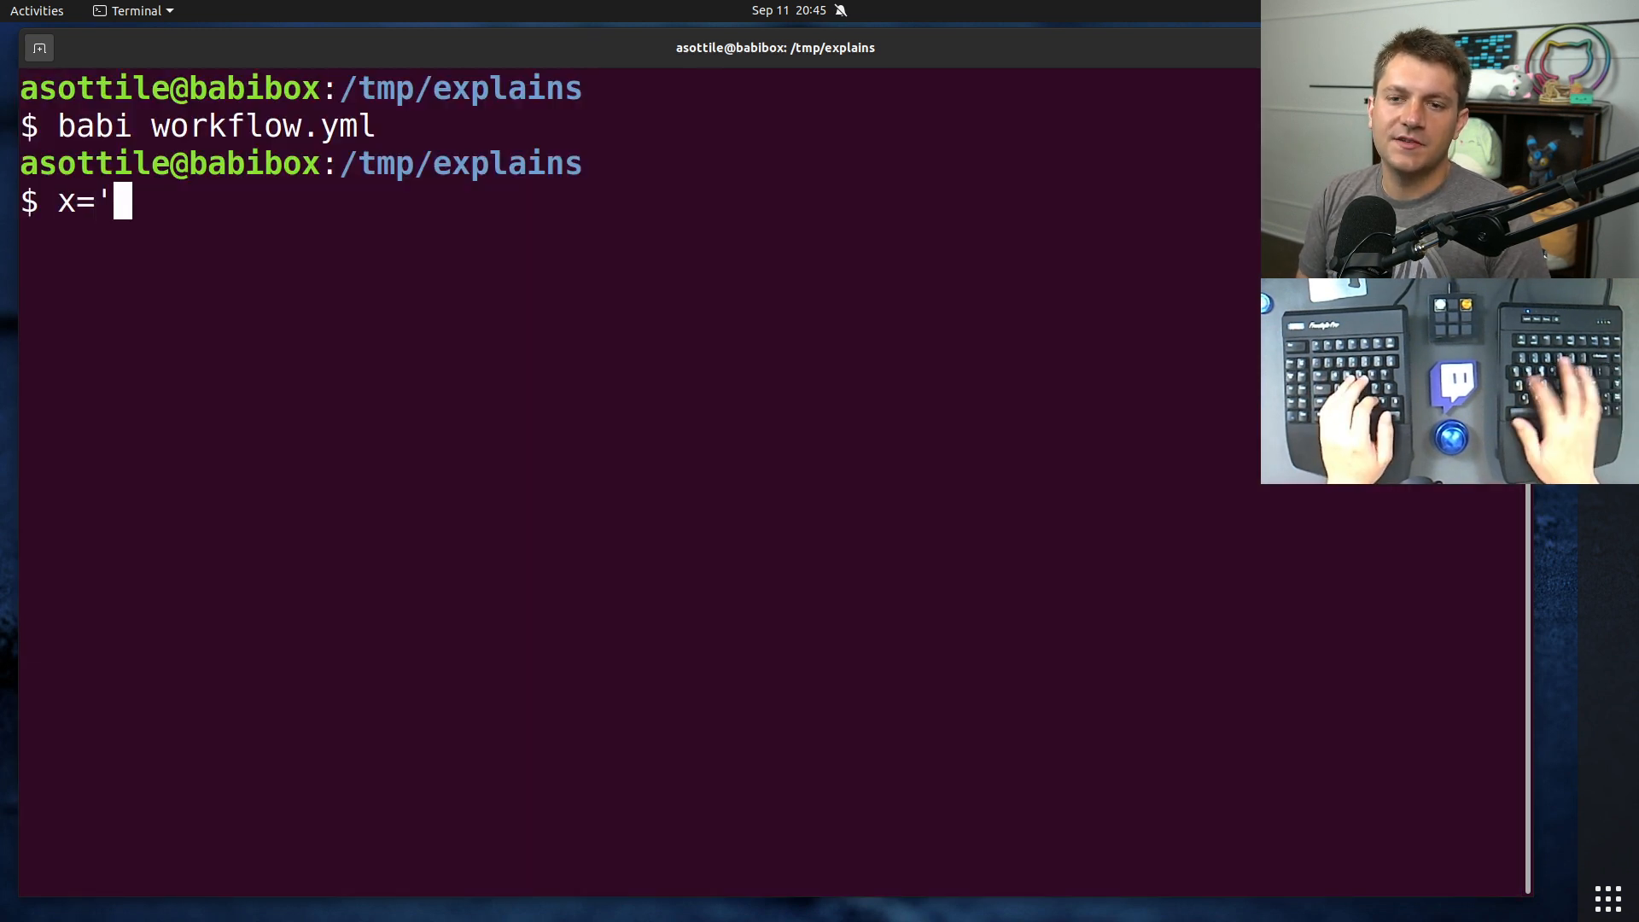
- Run x='hello " world' through python3 -c 'import sys; print(sys.argv)' to show it arrives as one argument
text(hello $ wo)
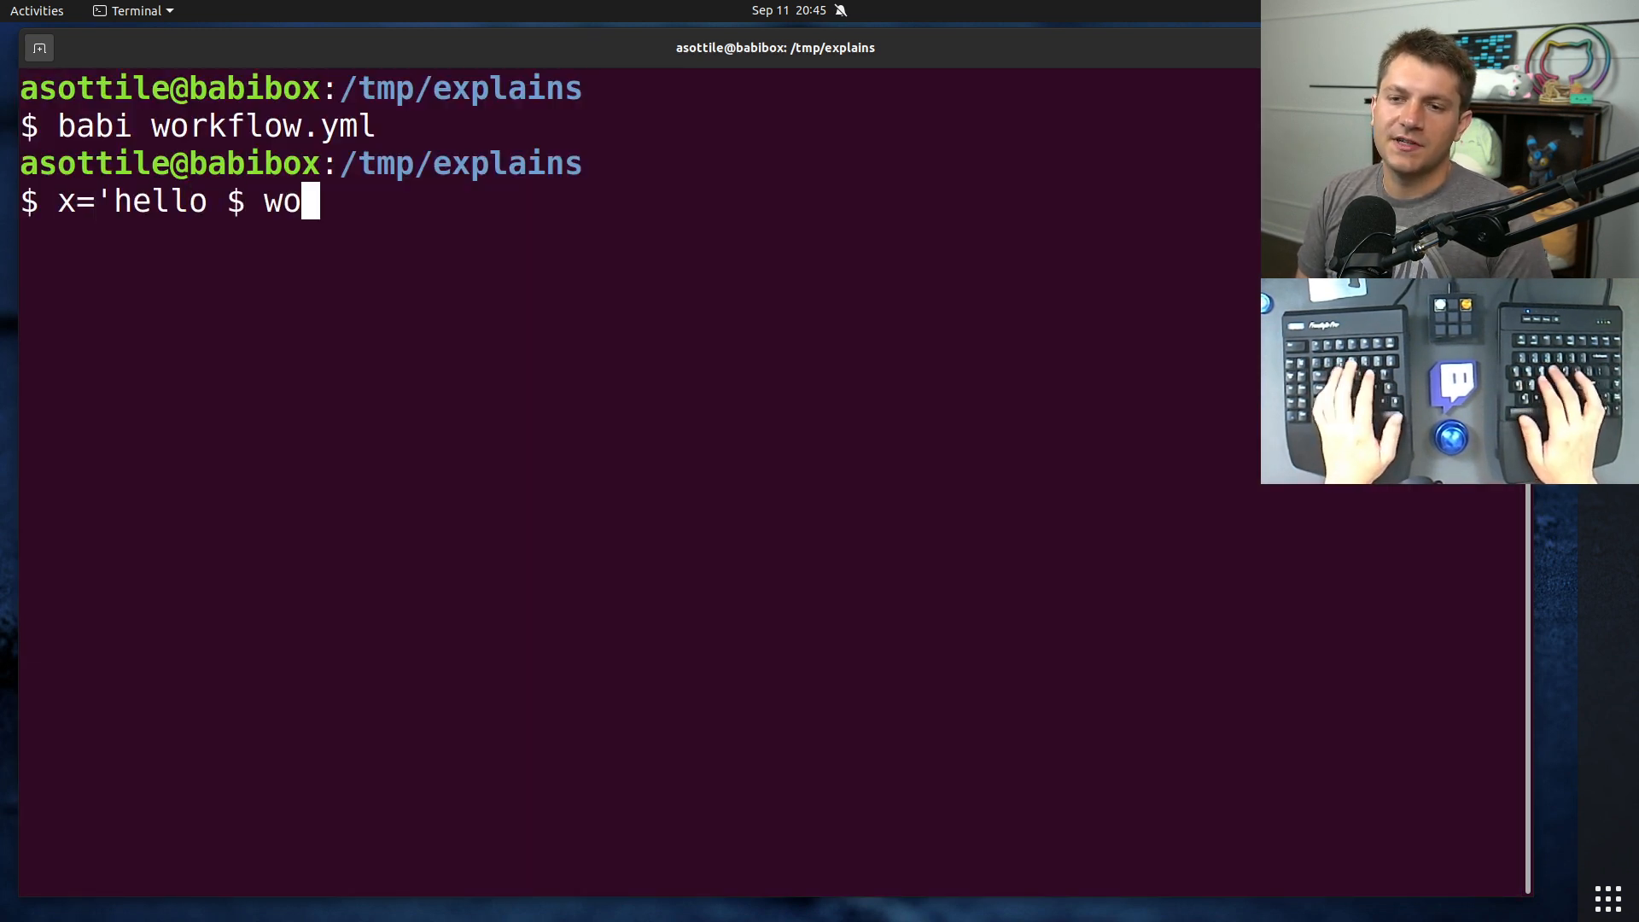
text(")
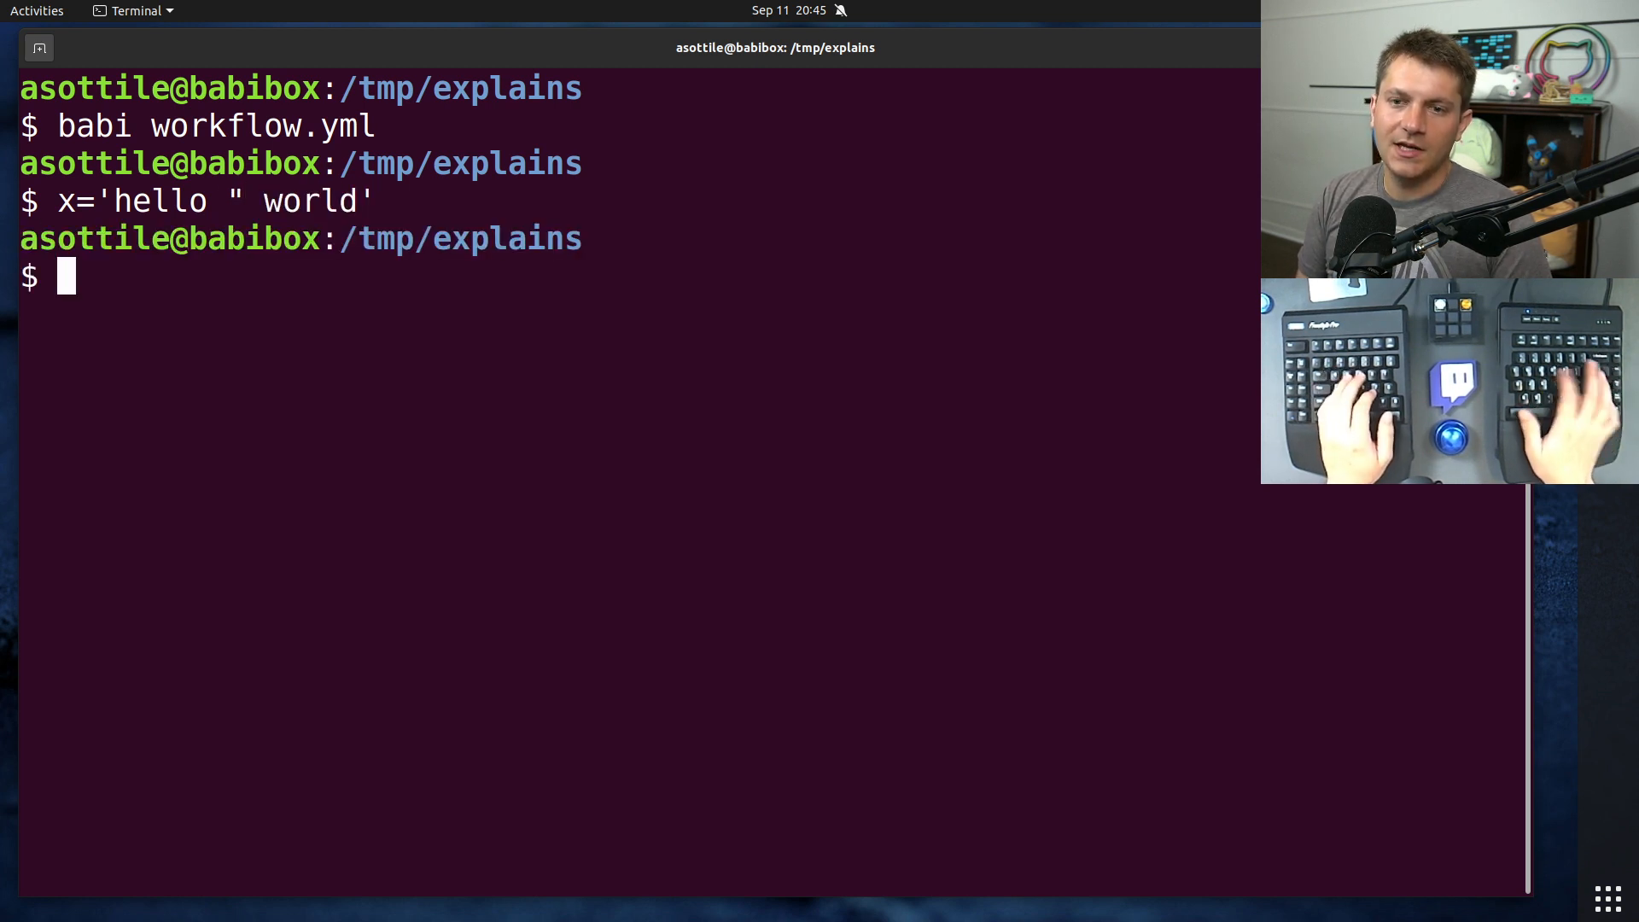
text(pyt)
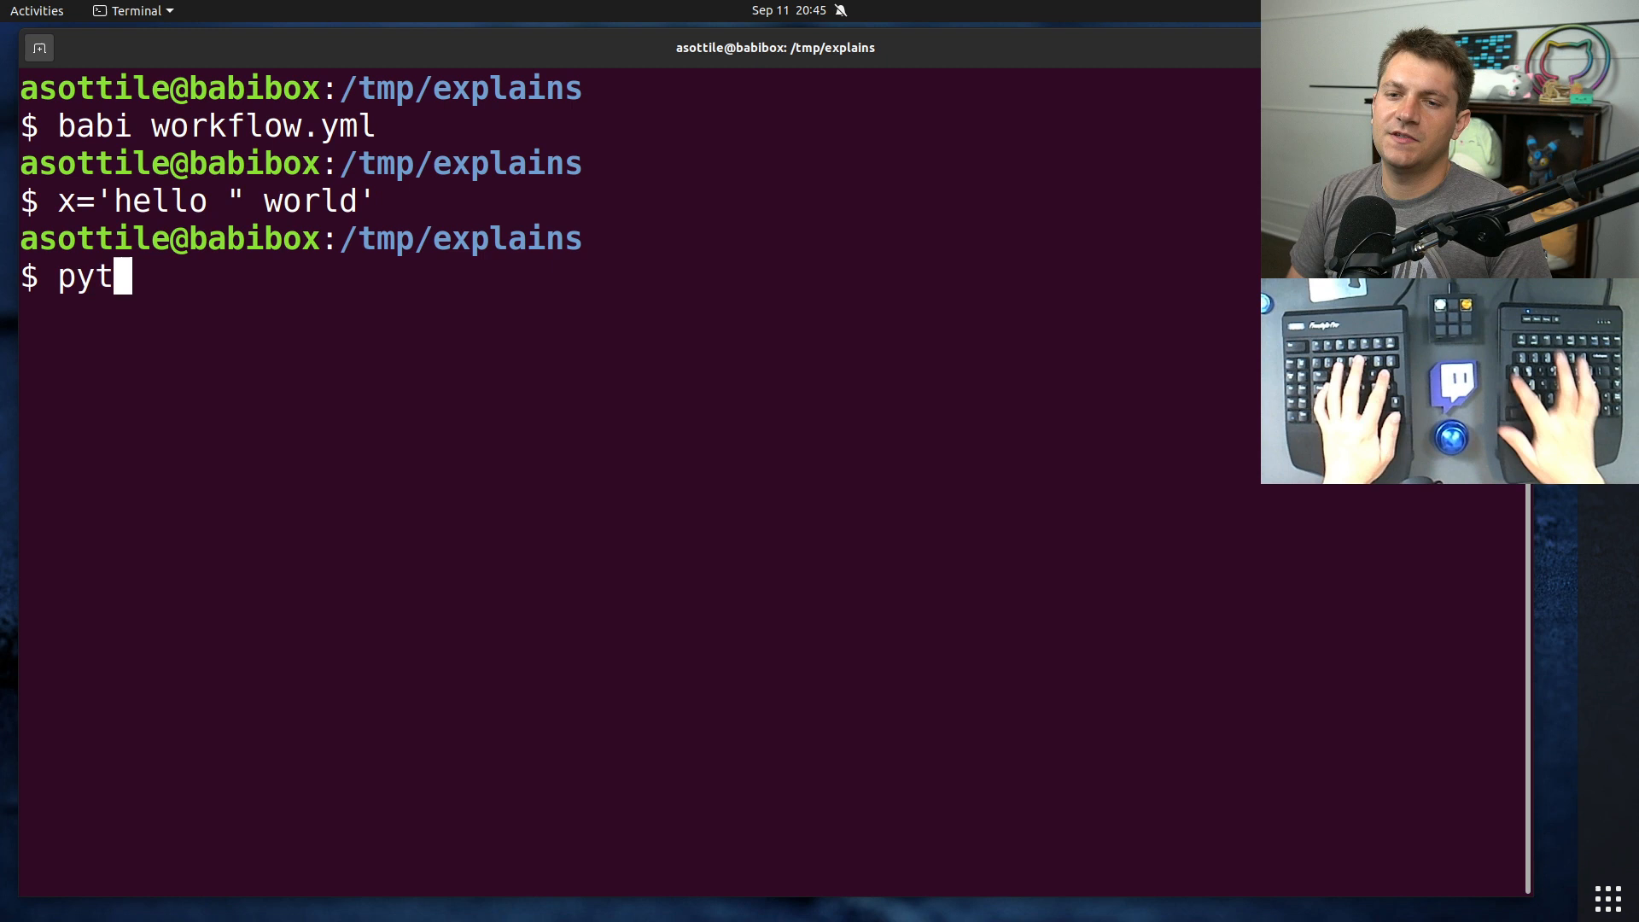
text(hon3 -c ')
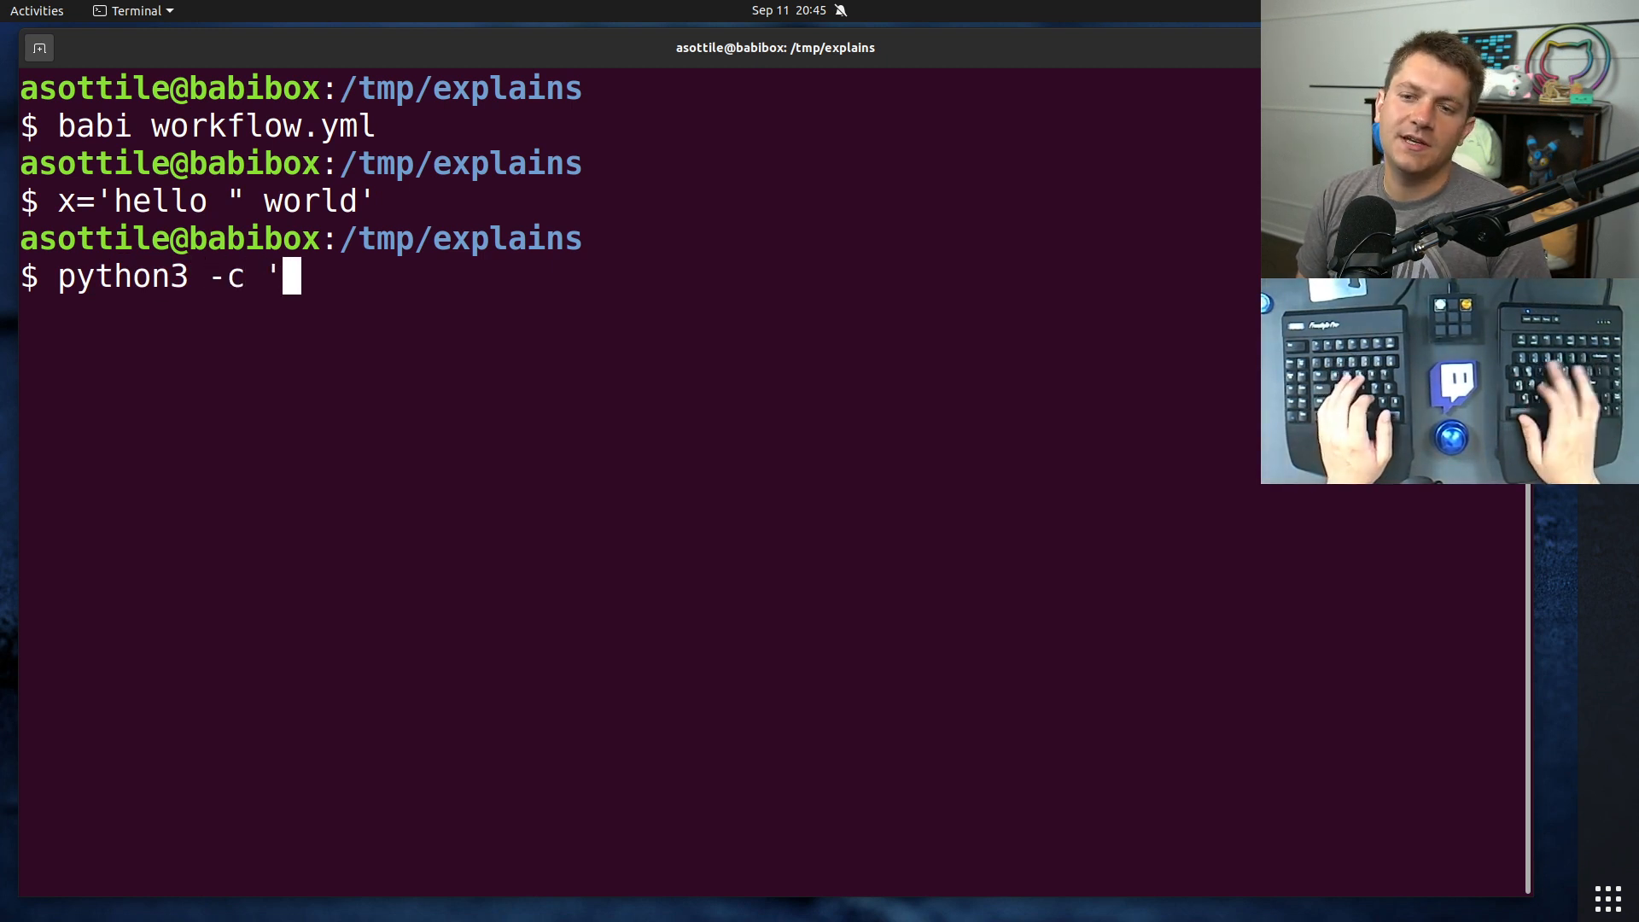
text(import sys; print(sys.)
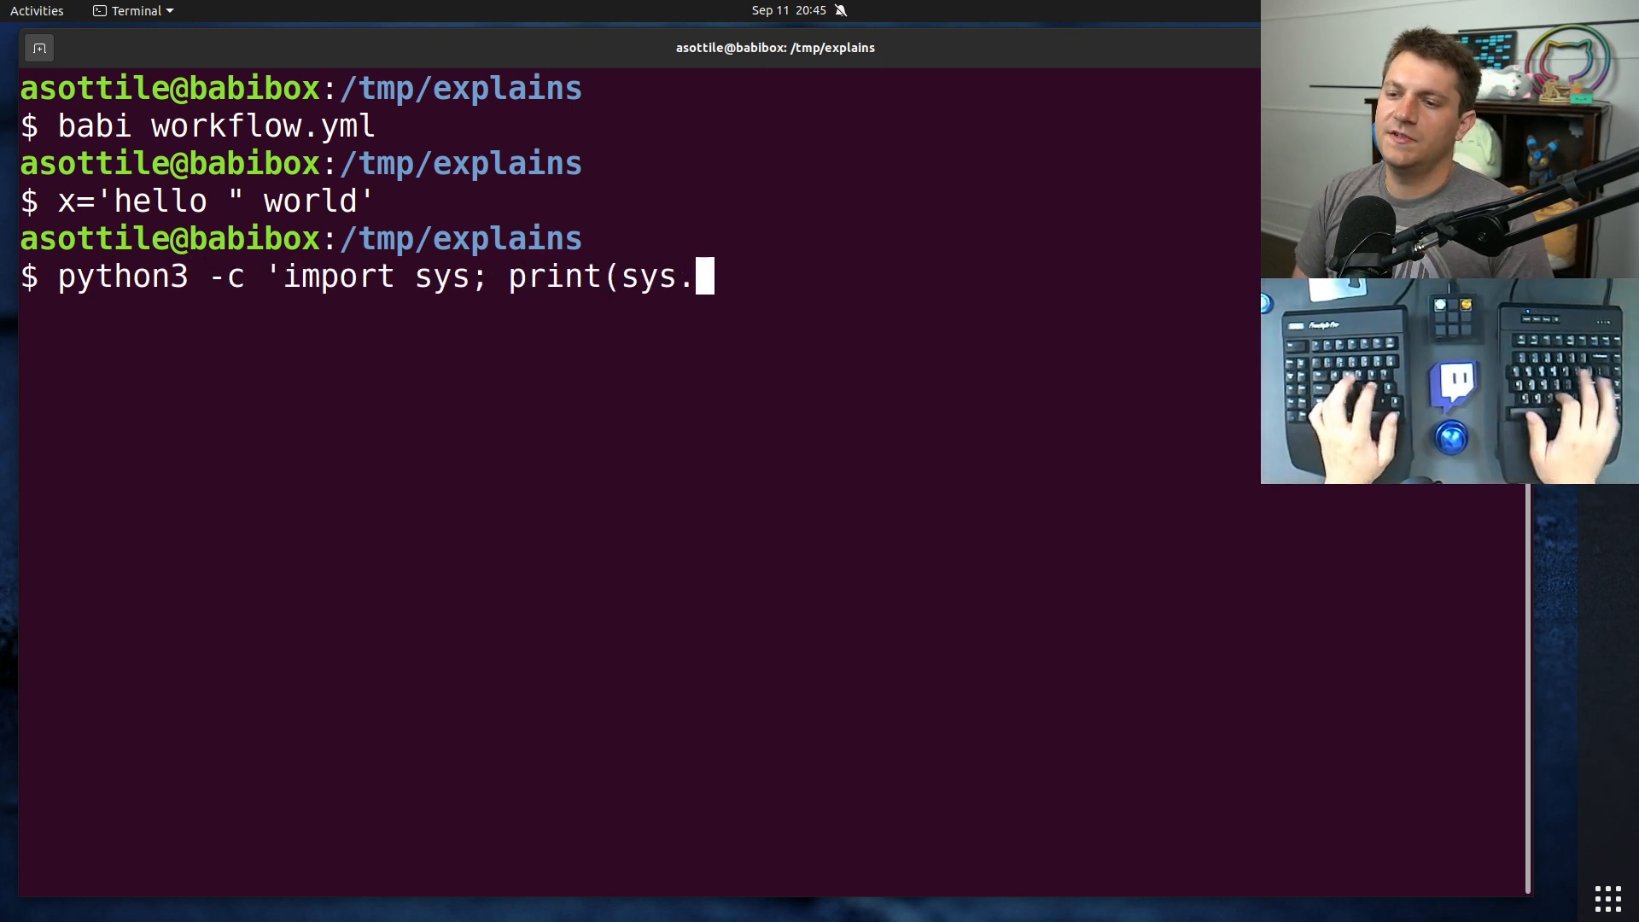
text(argv)' -)
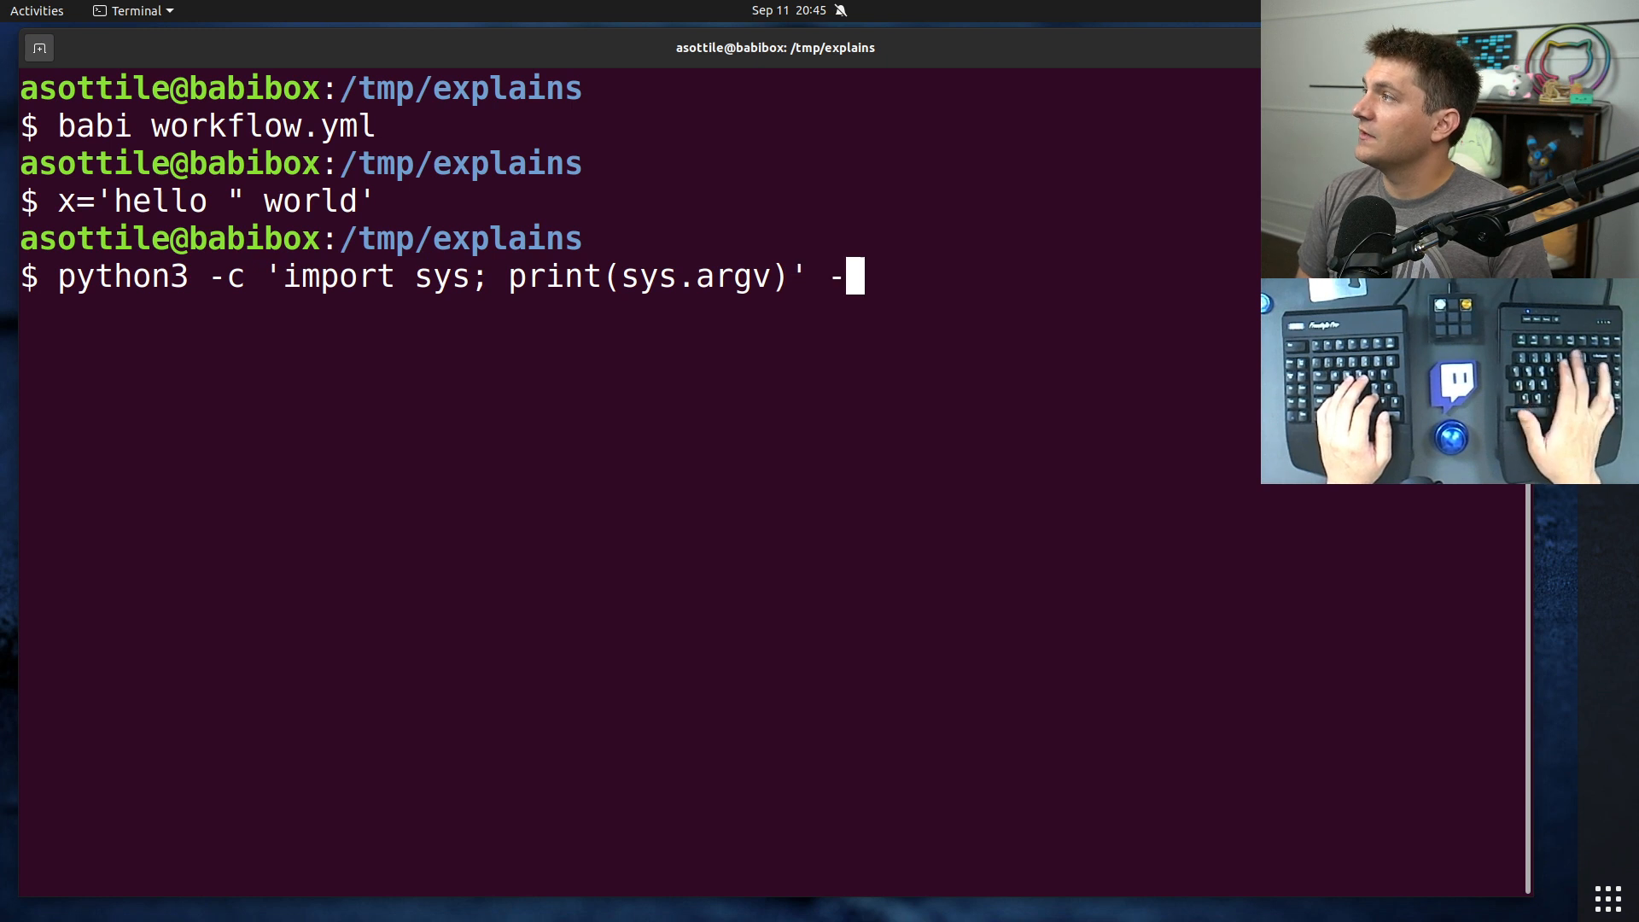
key(Return)
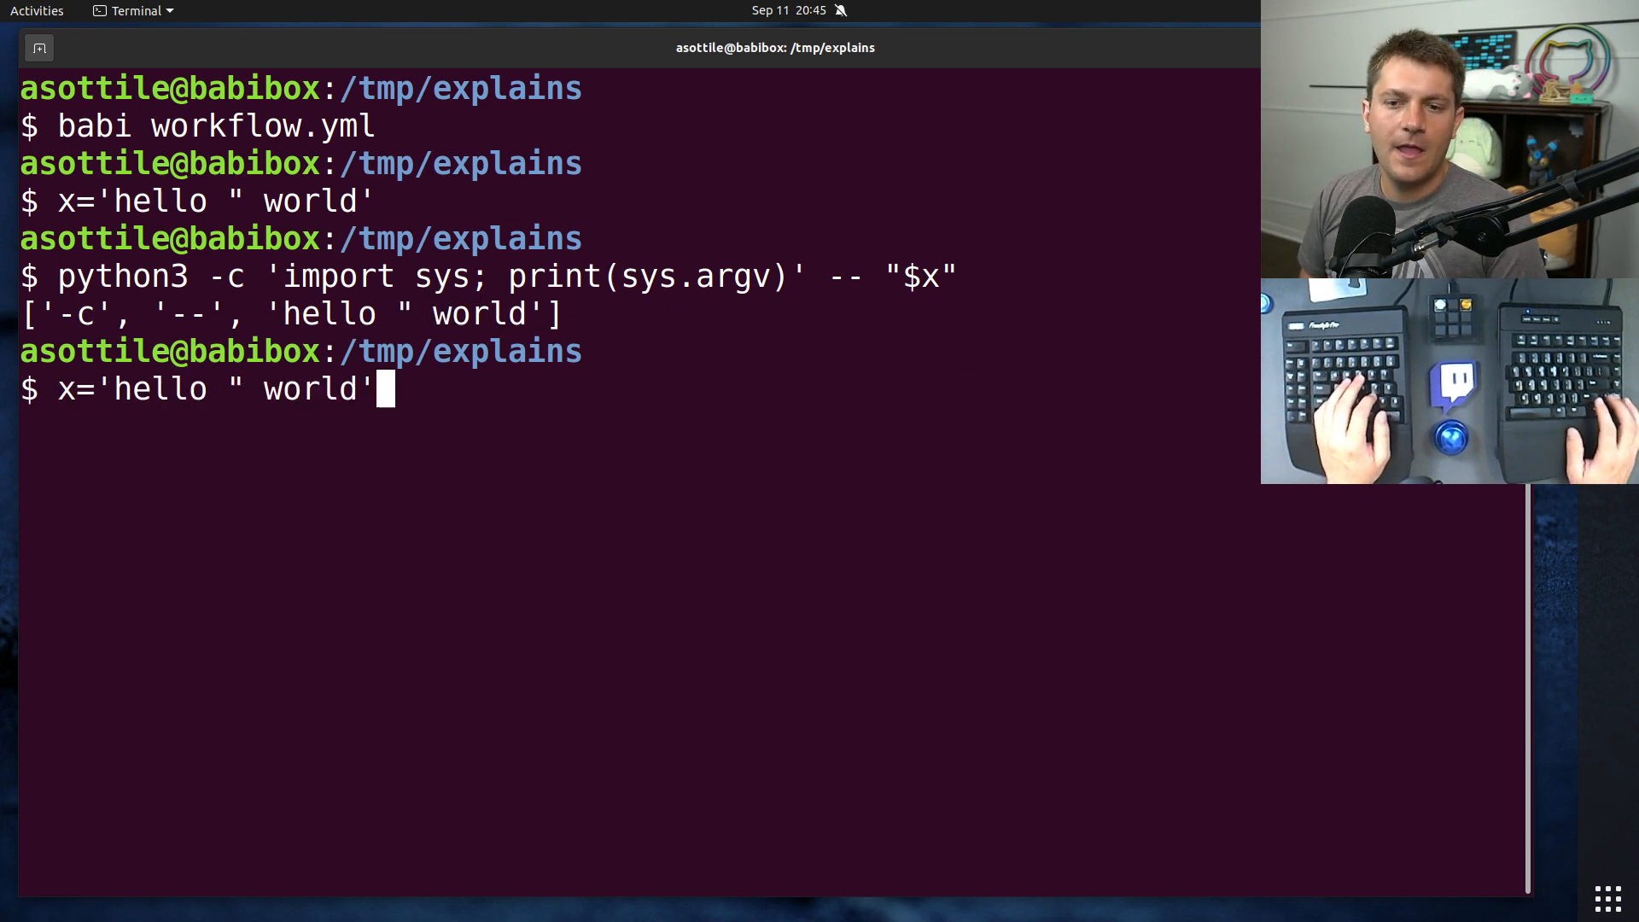
- Reopen workflow.yml in babi and restore the if: github.event_name != 'pull_request' line without GITHUB_TOKEN
key(Return)
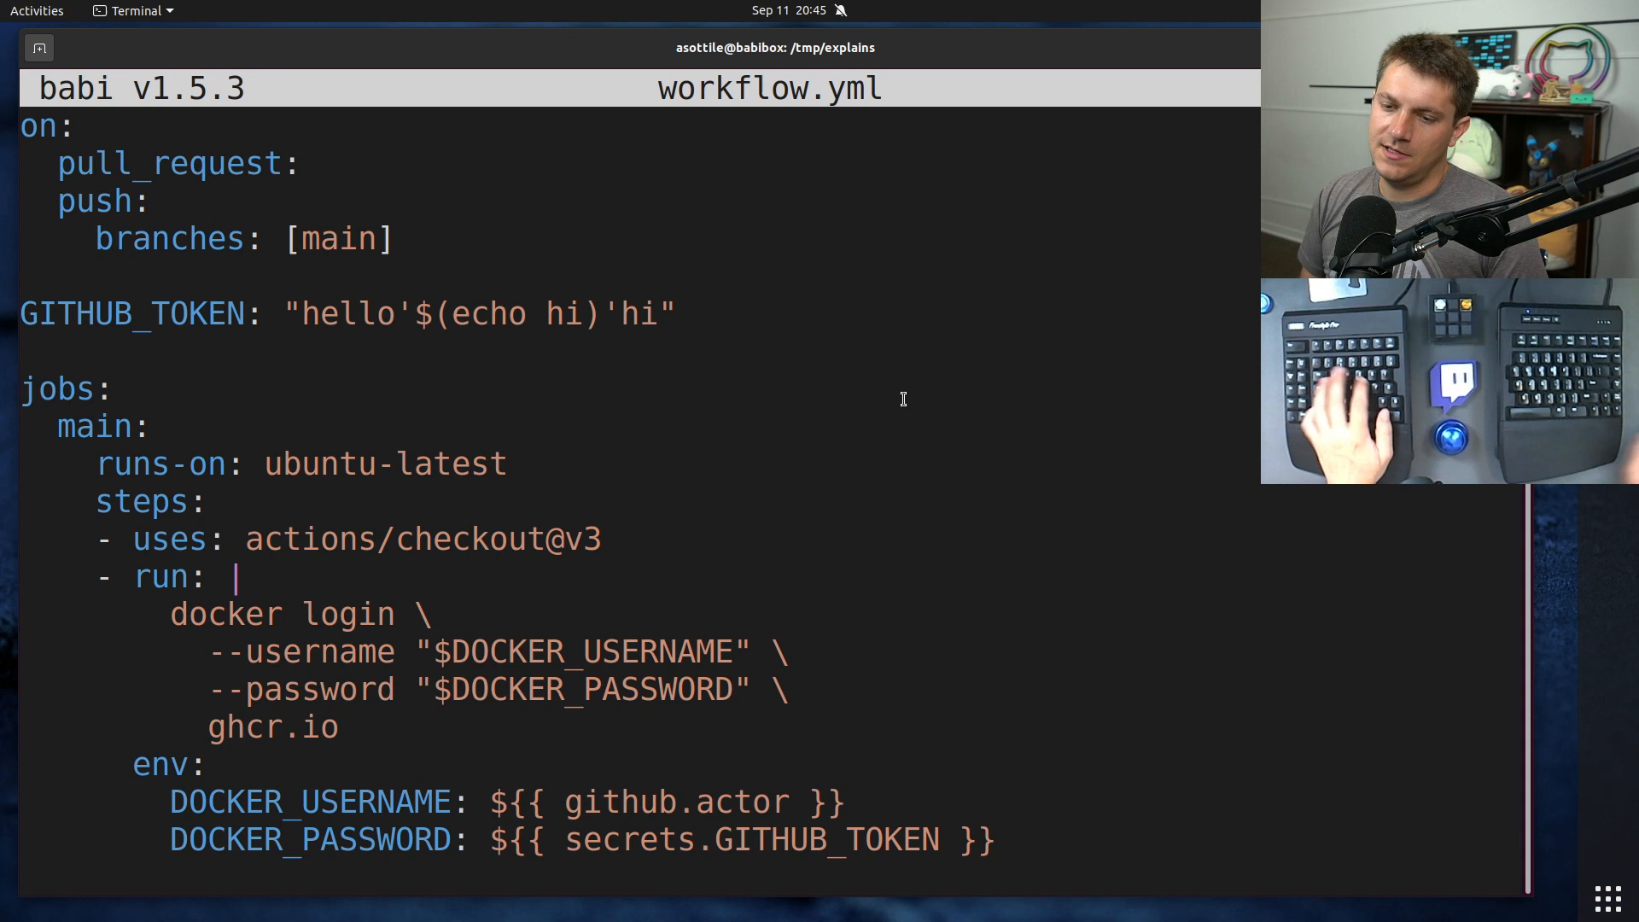
text(if: github.event_name != 'pull_request')
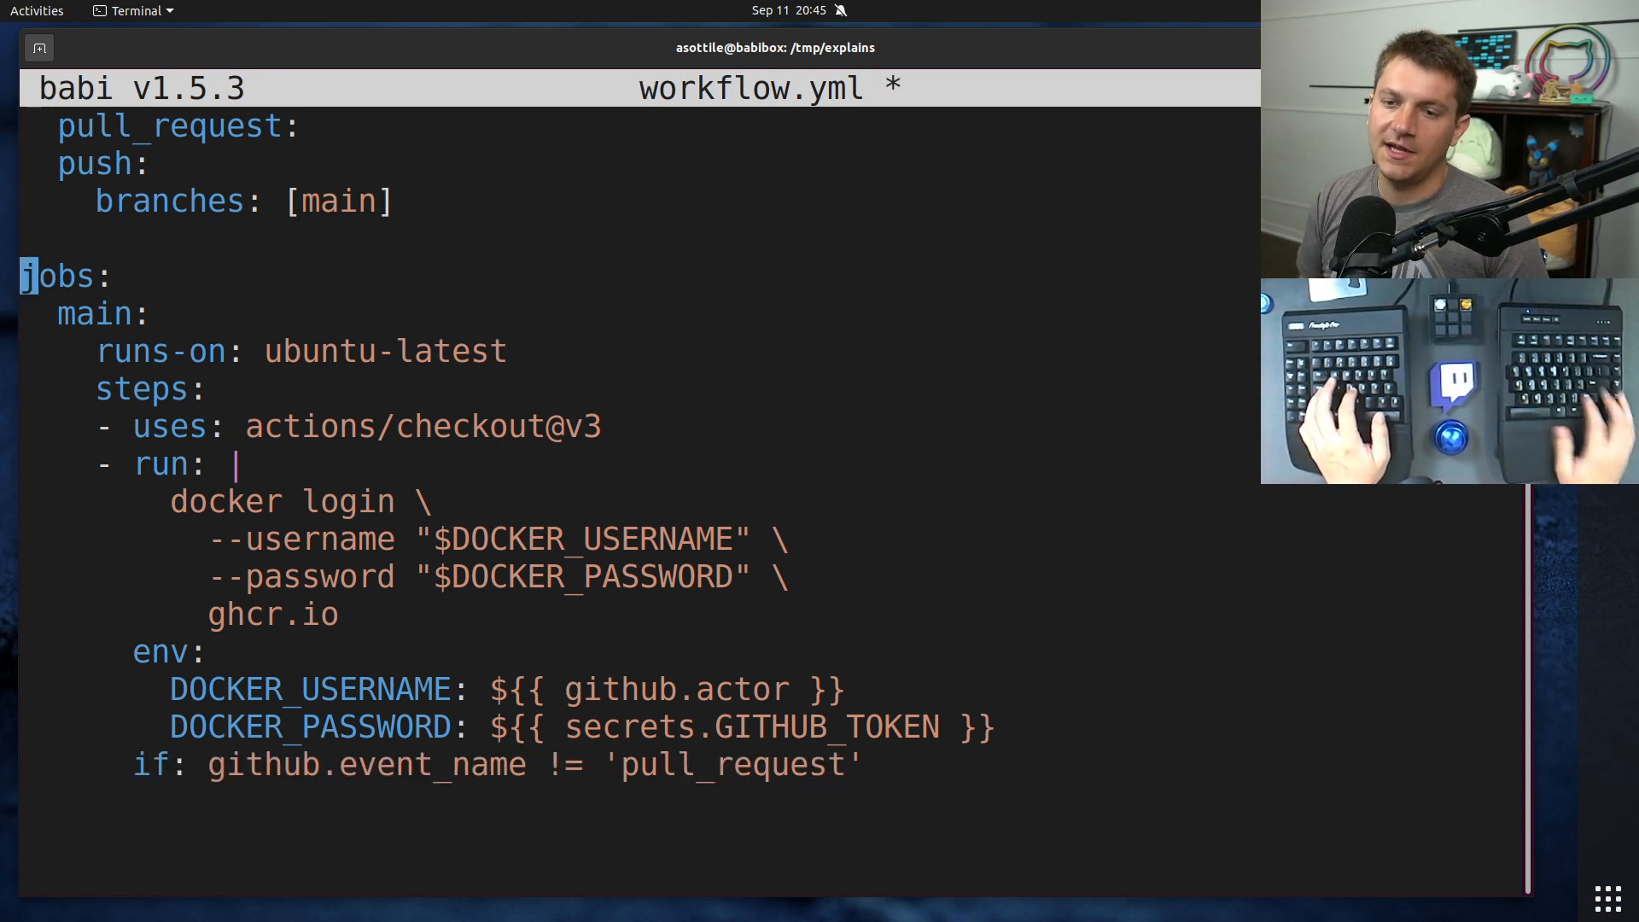